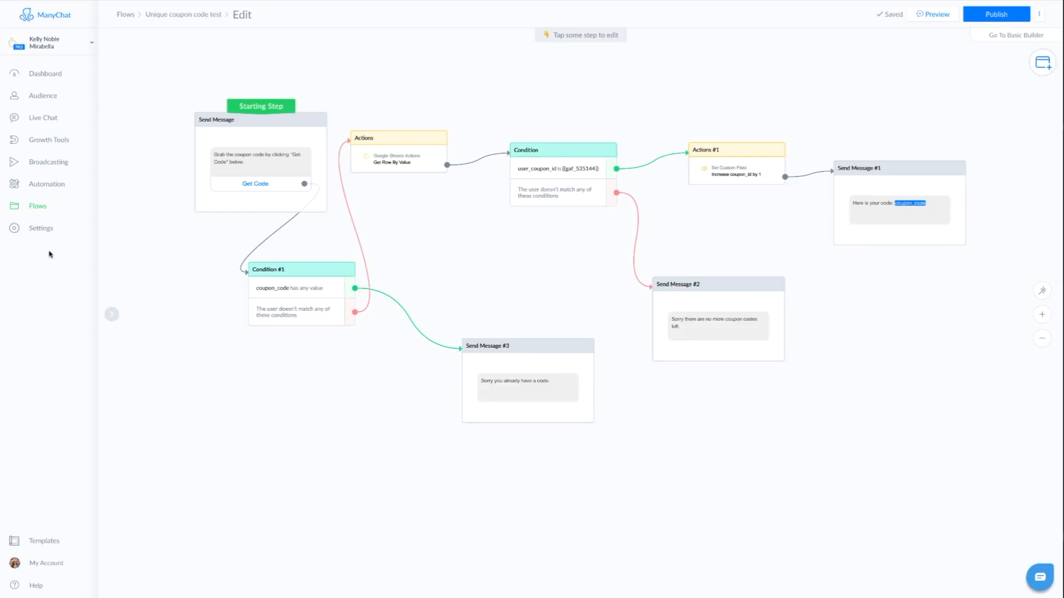
mouse_move(158, 212)
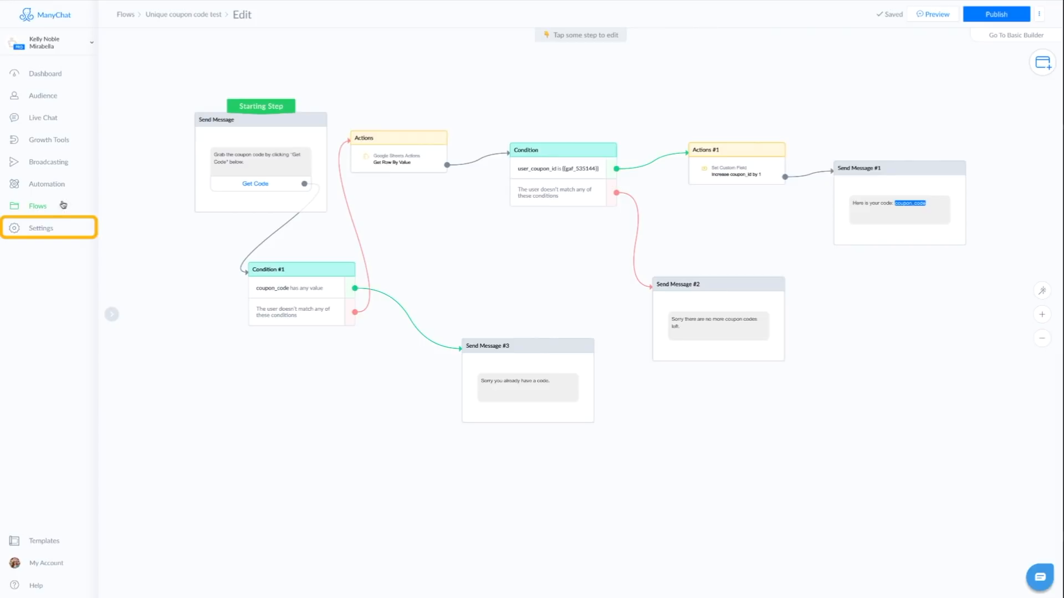
Show the Custom Fields list with coupon_code and user_coupon_id, cancelling a new user field.
left_click(41, 227)
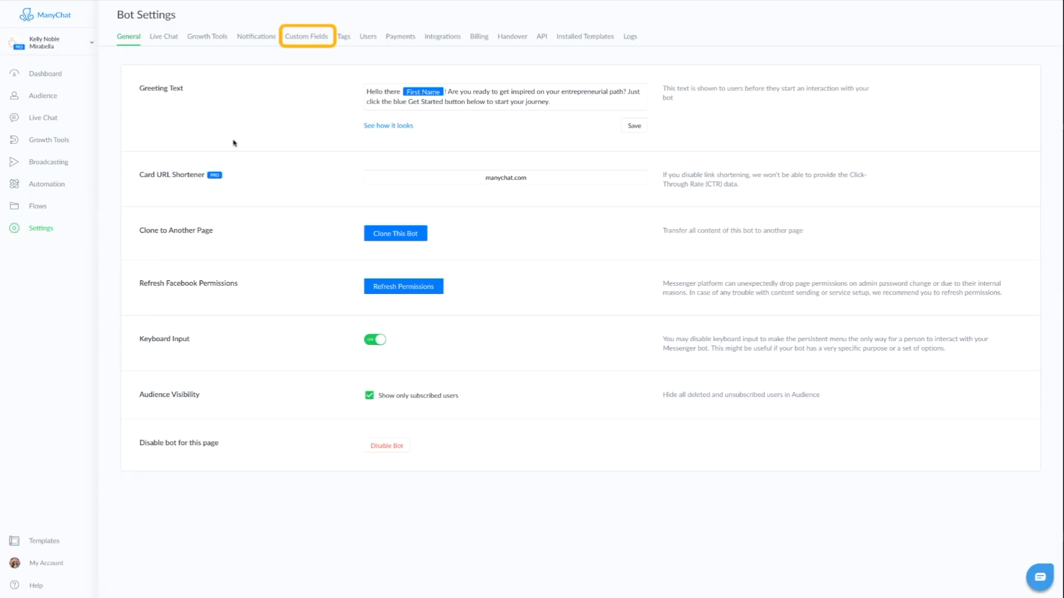
mouse_move(400, 37)
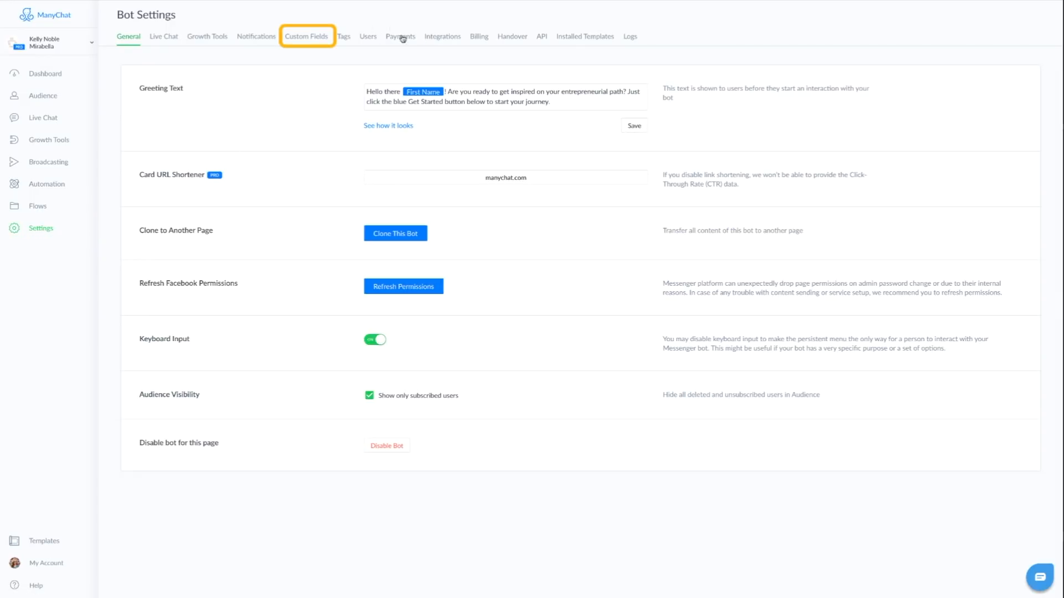
left_click(306, 36)
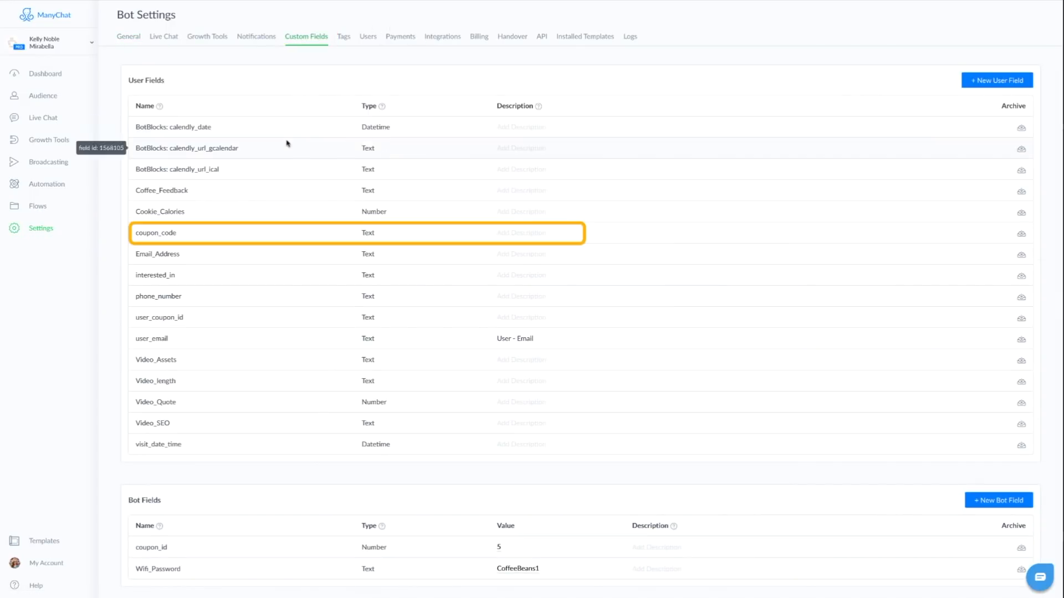
mouse_move(187, 239)
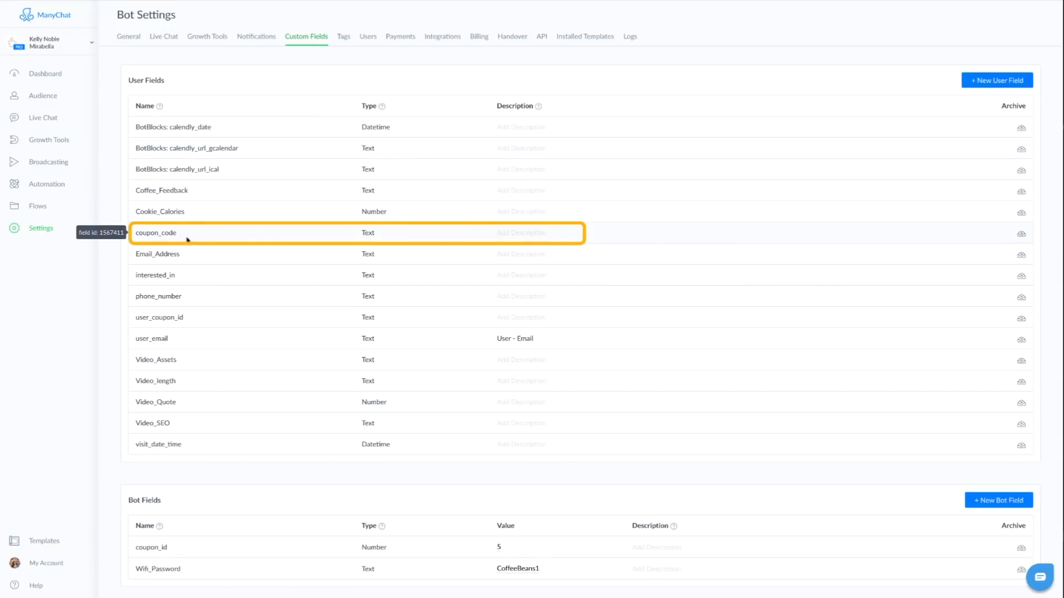
mouse_move(411, 232)
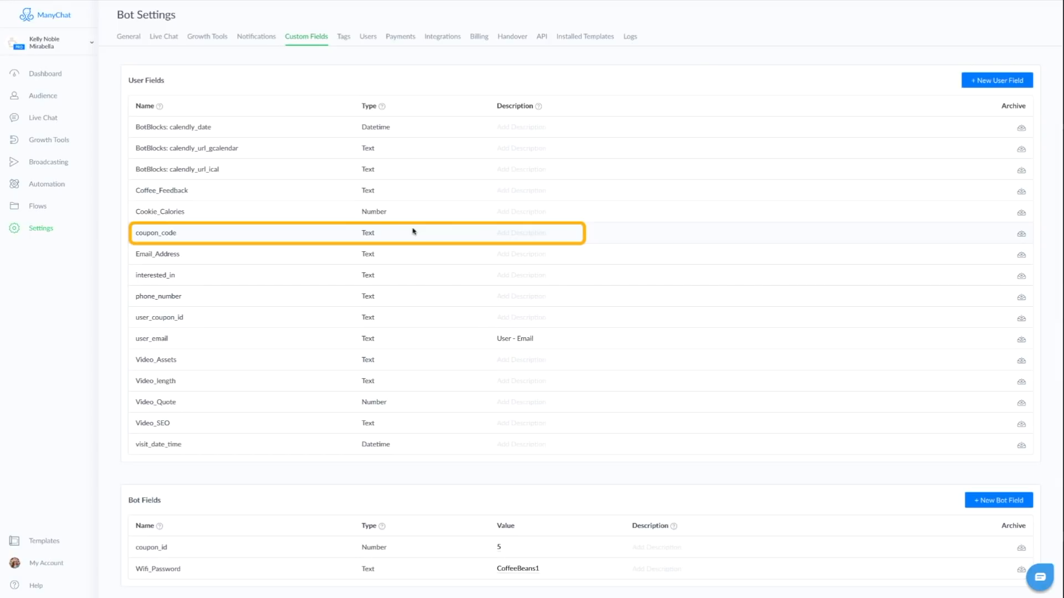
mouse_move(420, 233)
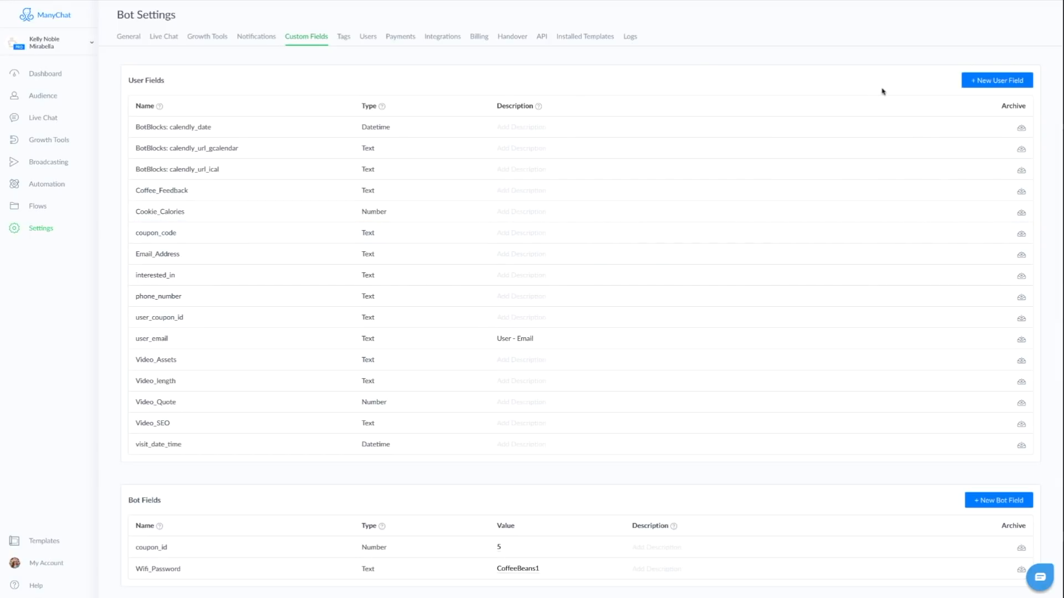
left_click(996, 80)
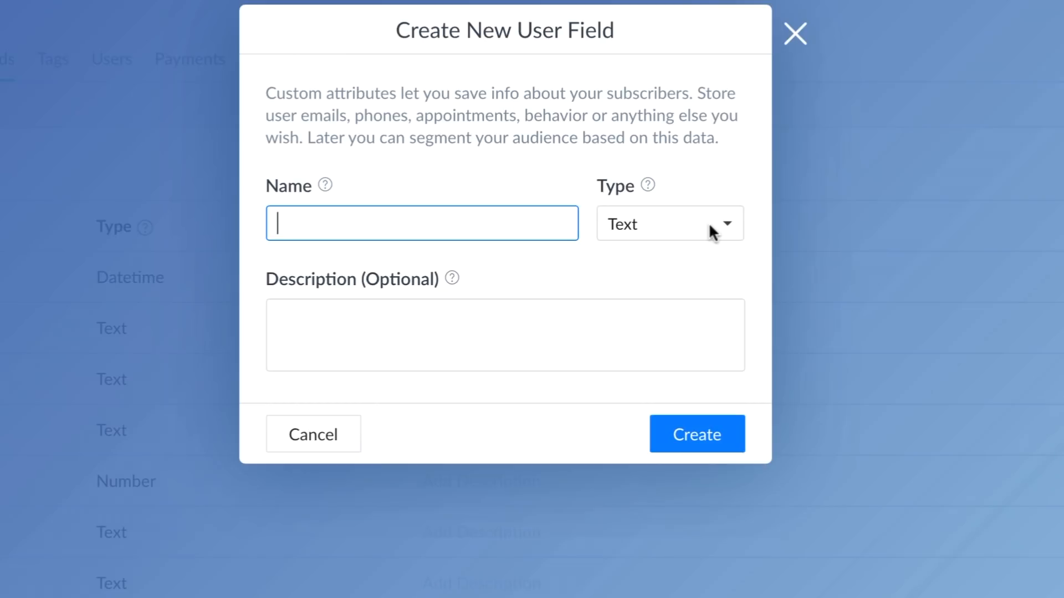
left_click(667, 223)
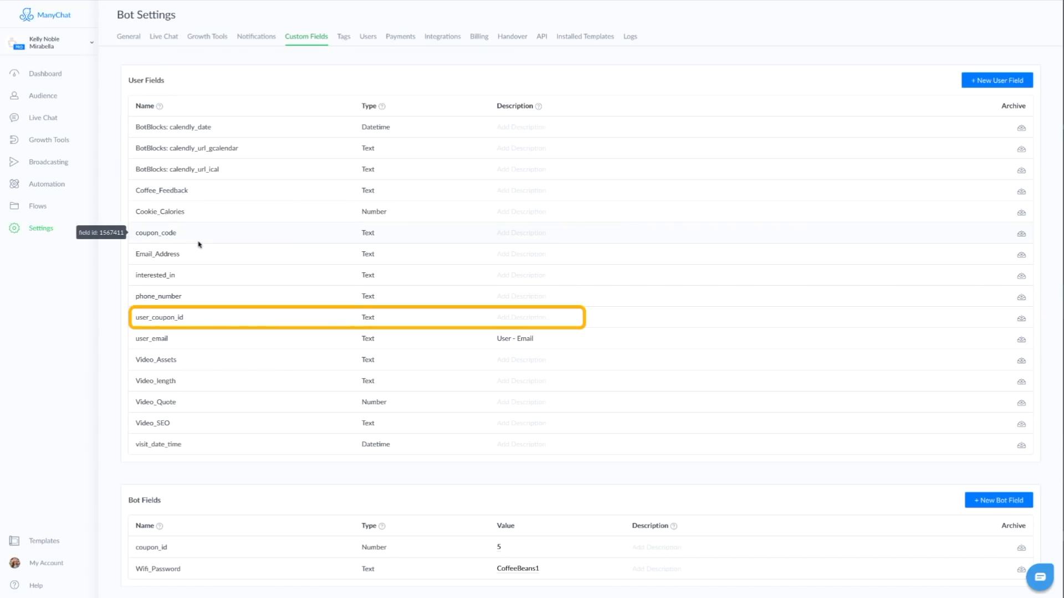
mouse_move(193, 318)
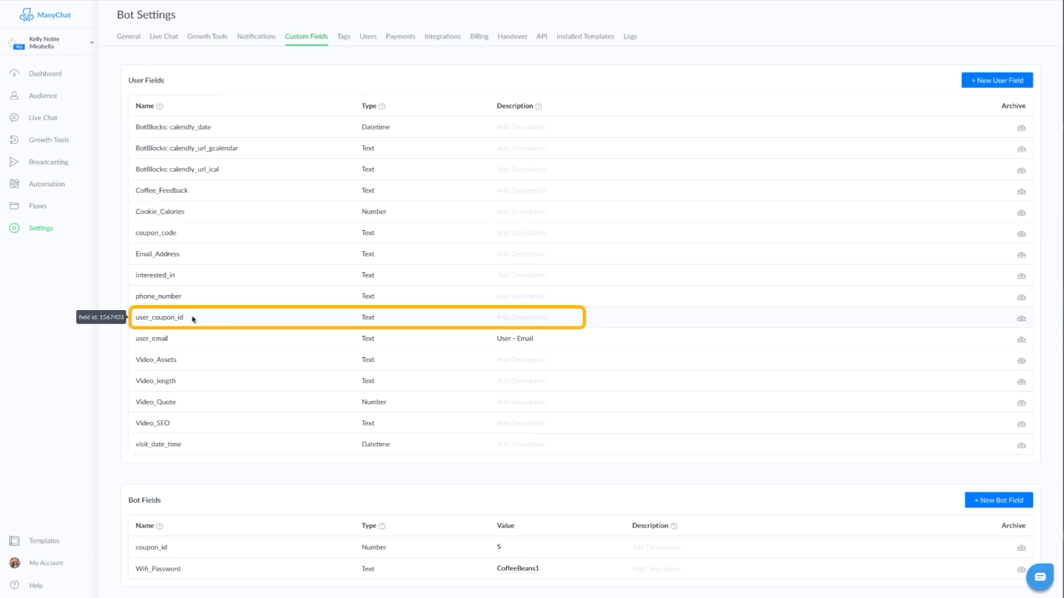
mouse_move(393, 322)
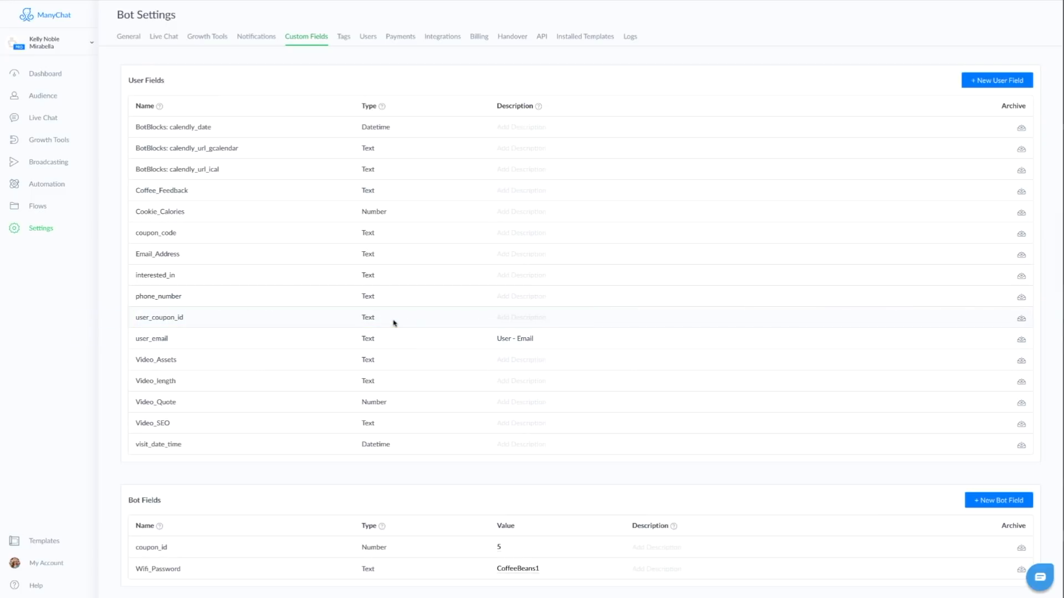
mouse_move(625, 554)
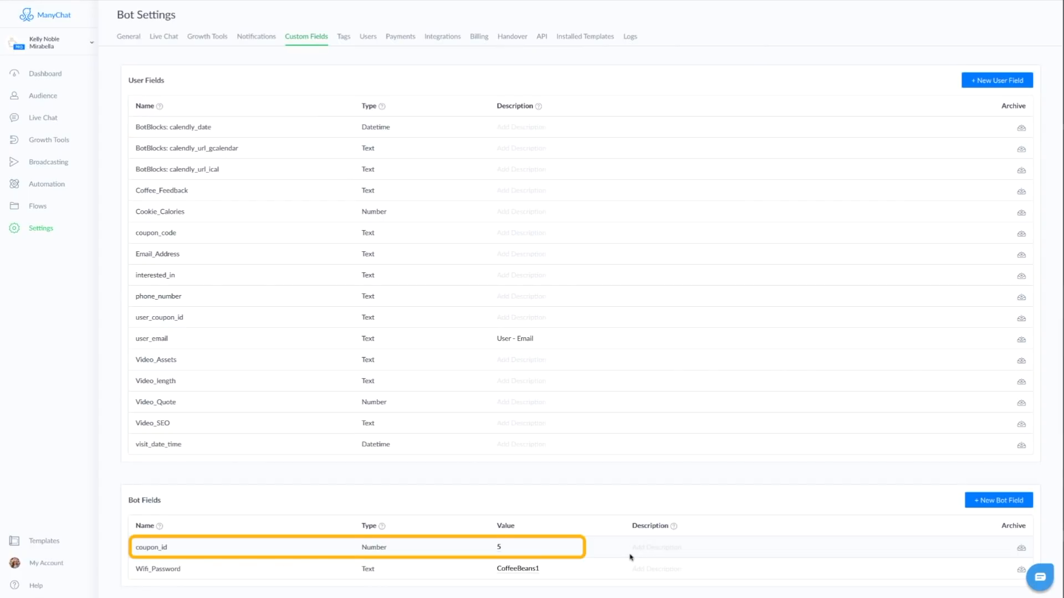
mouse_move(190, 548)
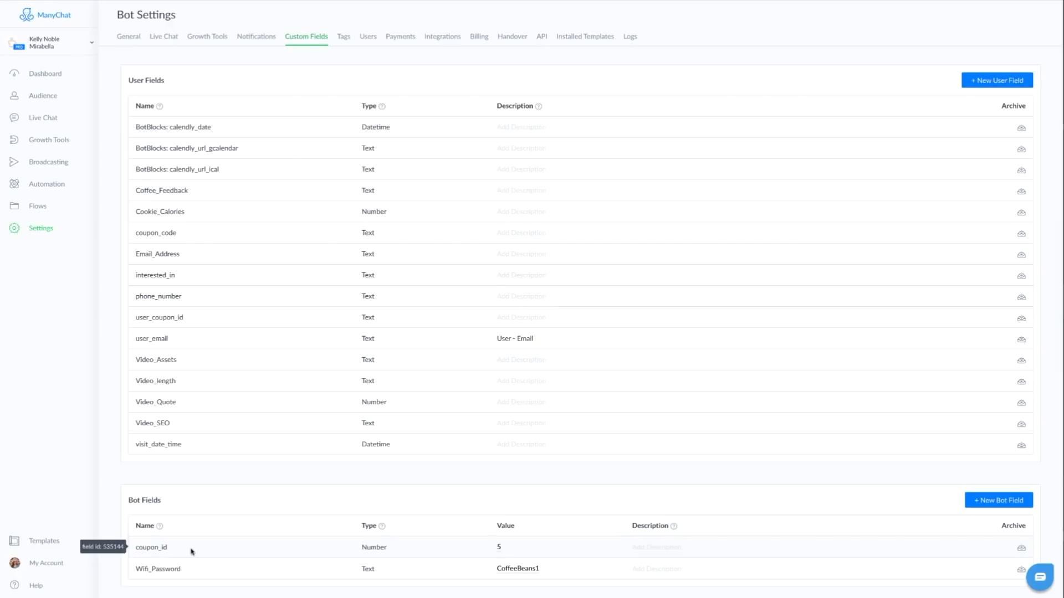
mouse_move(943, 549)
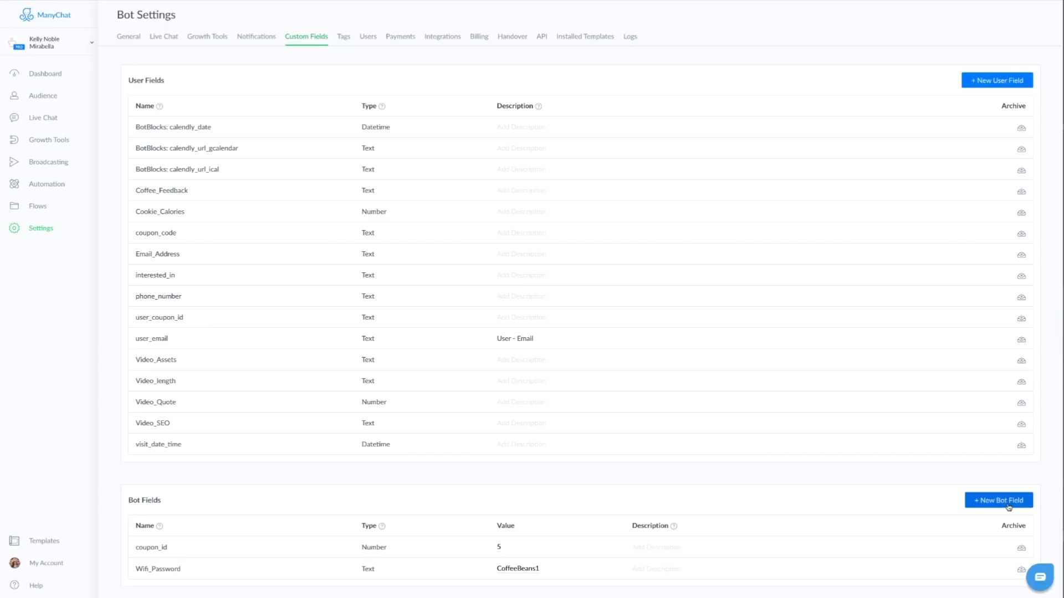
left_click(997, 500)
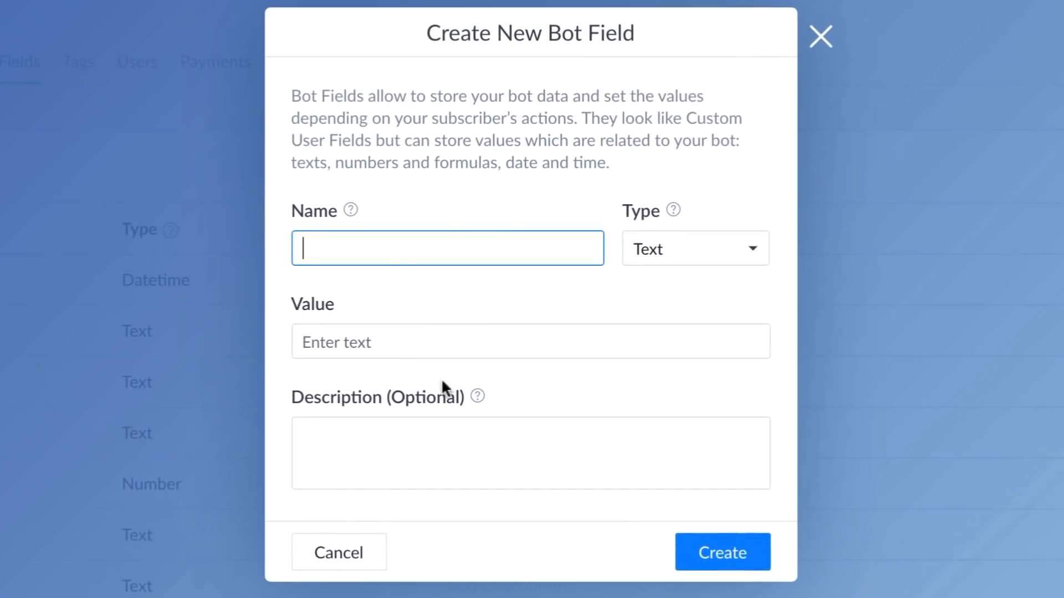
mouse_move(384, 252)
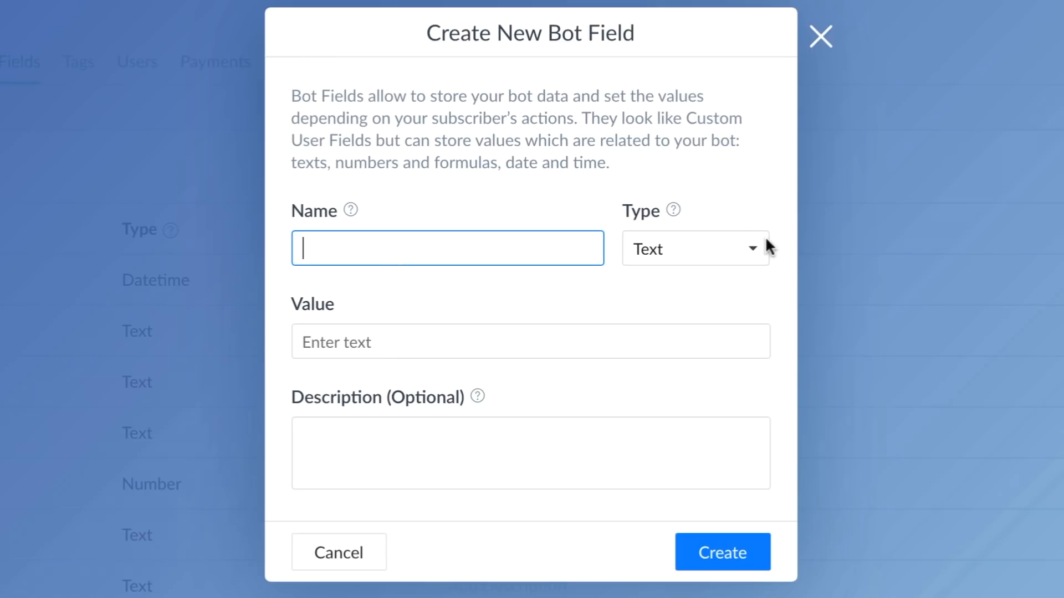
left_click(693, 248)
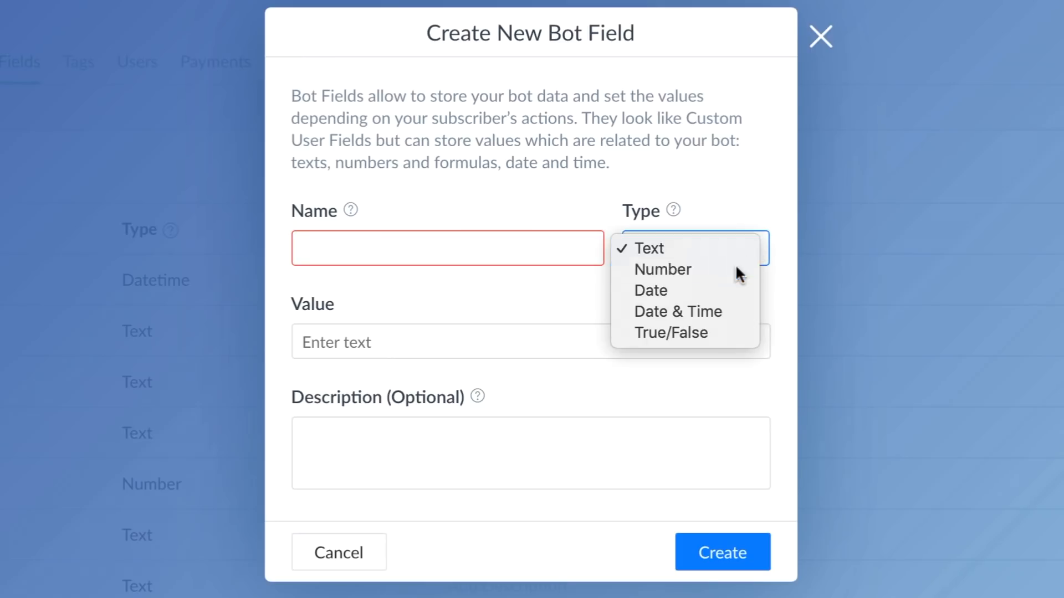
left_click(662, 269)
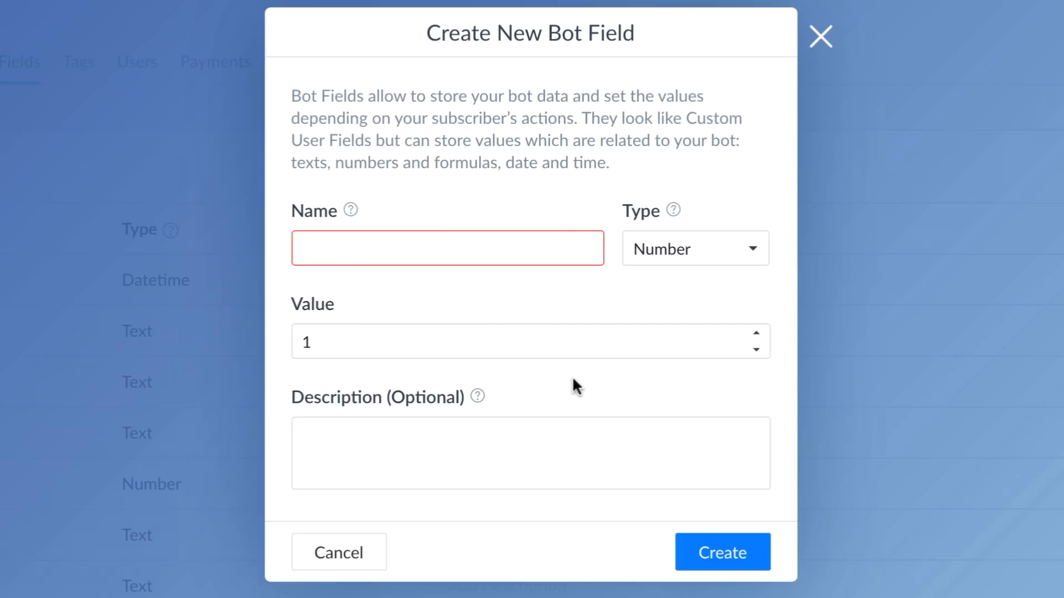
mouse_move(593, 380)
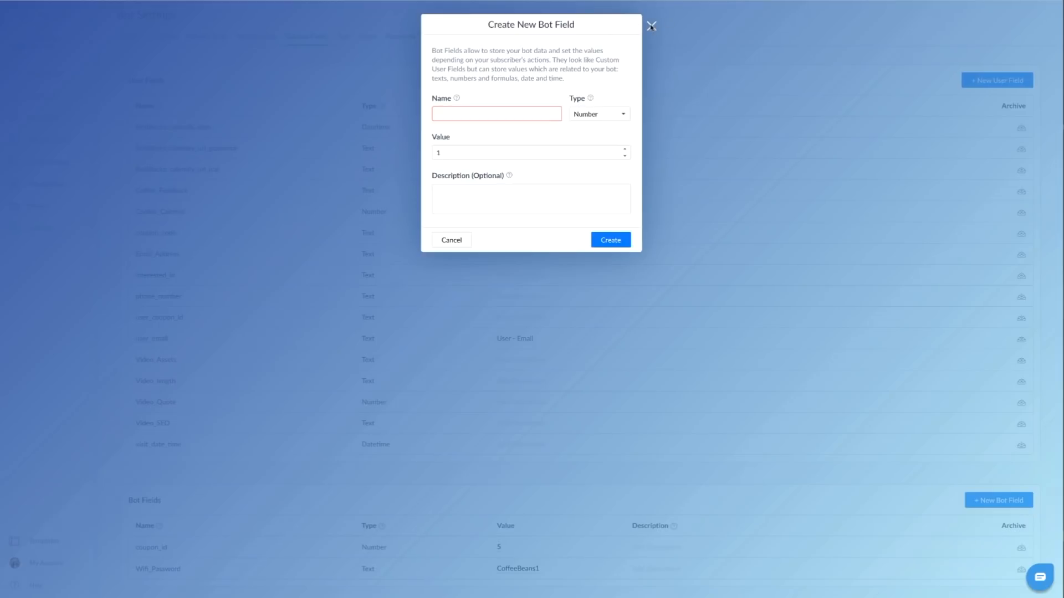
left_click(450, 239)
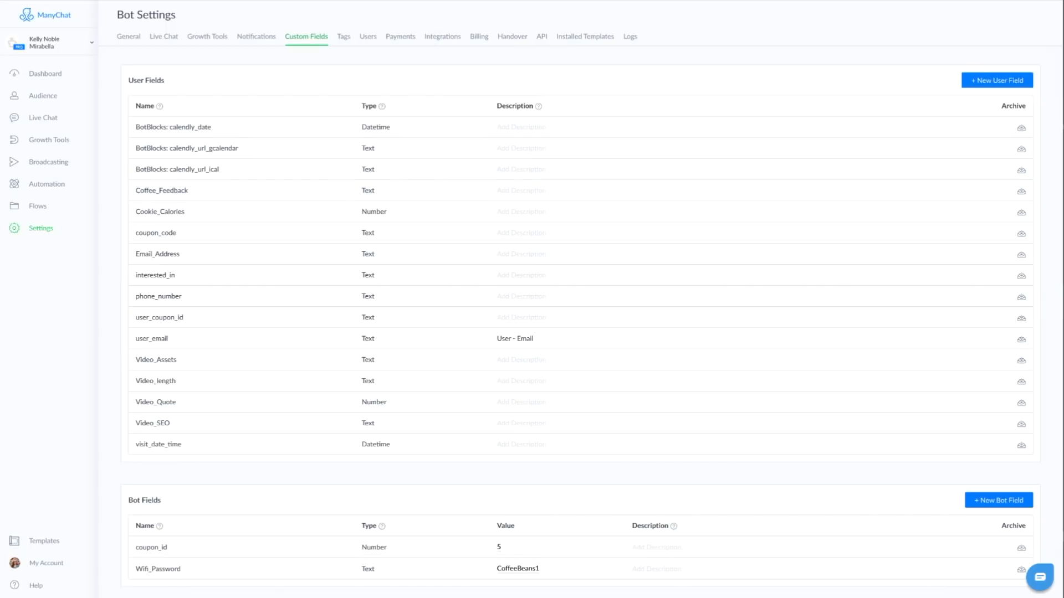
mouse_move(442, 36)
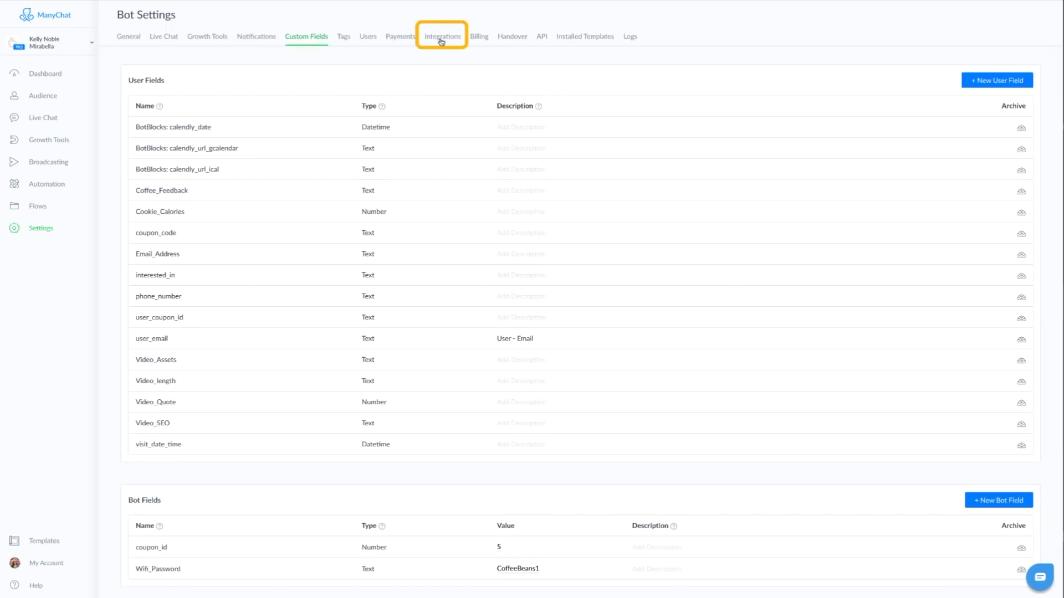
Switch to the Integrations tab in Bot Settings.
left_click(441, 36)
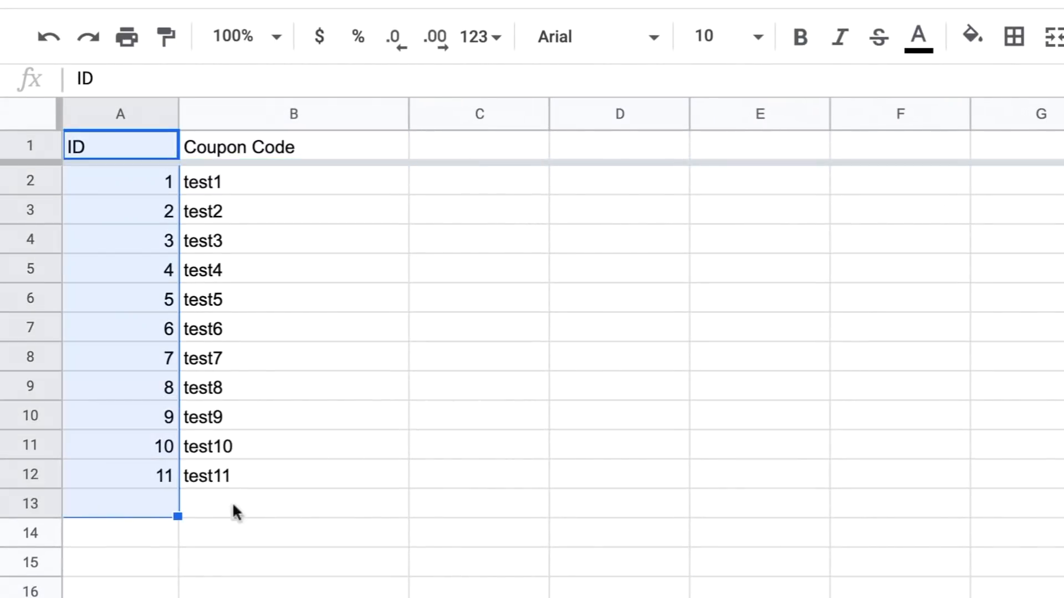
mouse_move(302, 505)
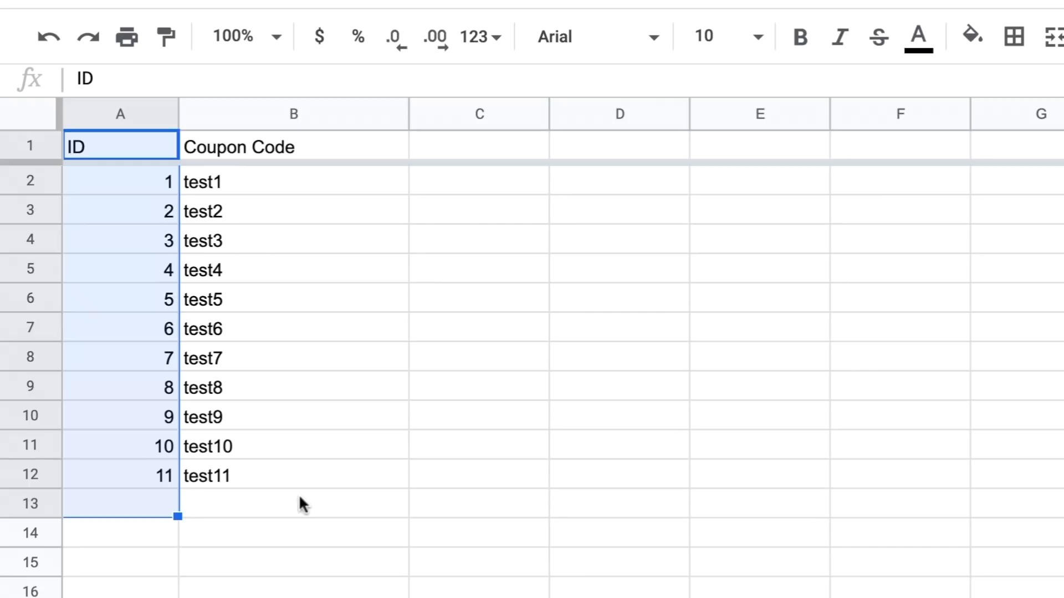
mouse_move(431, 317)
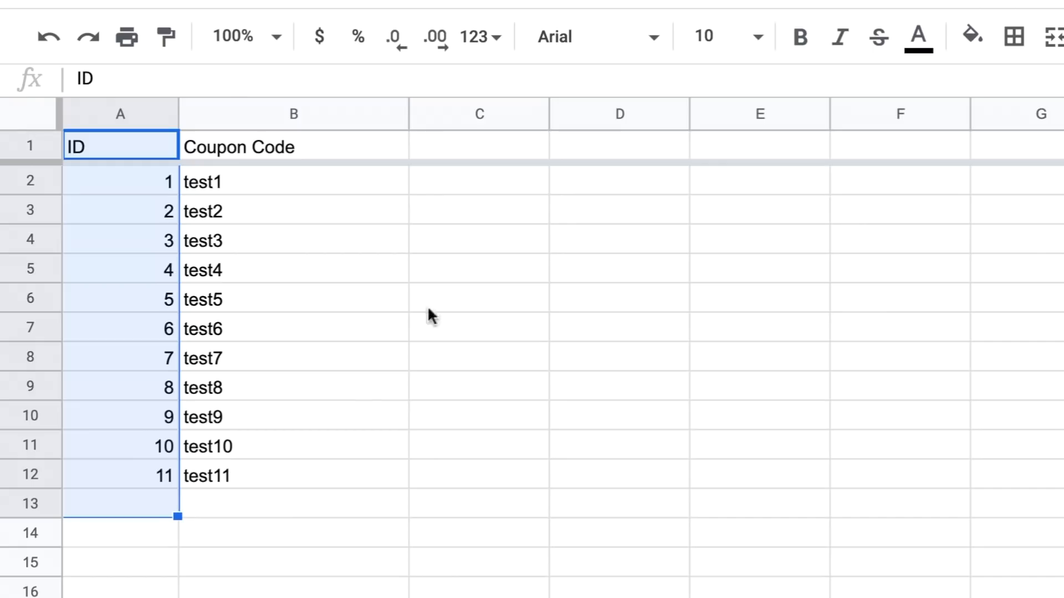
left_click(293, 146)
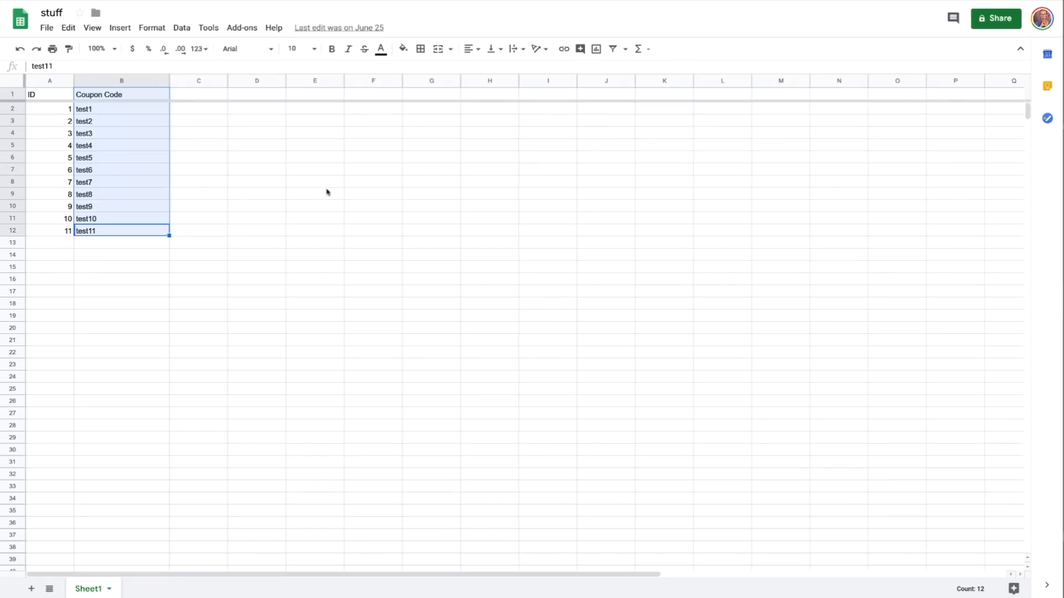
left_click(314, 193)
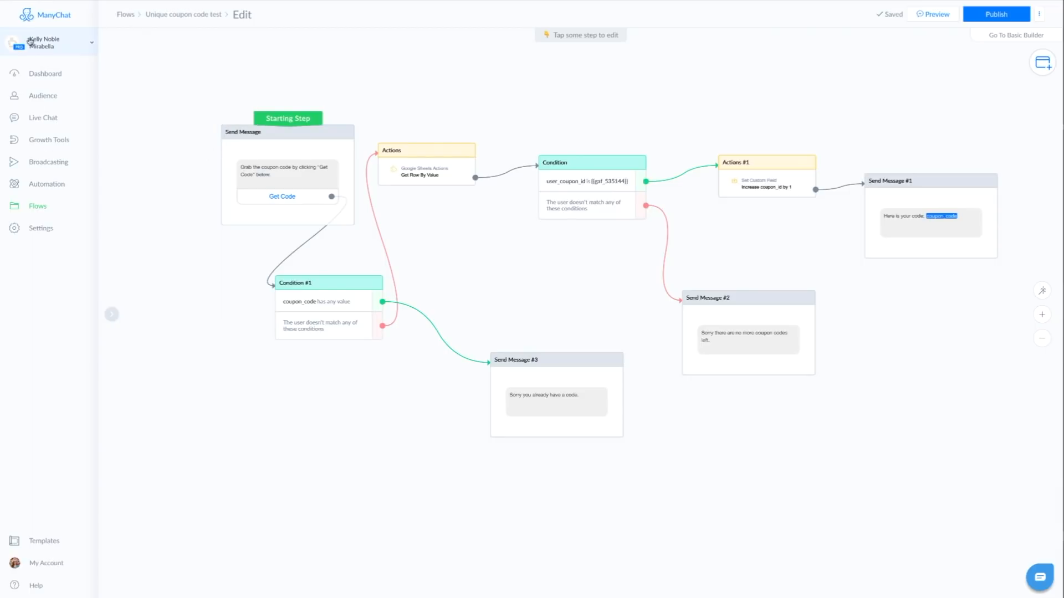
mouse_move(37, 207)
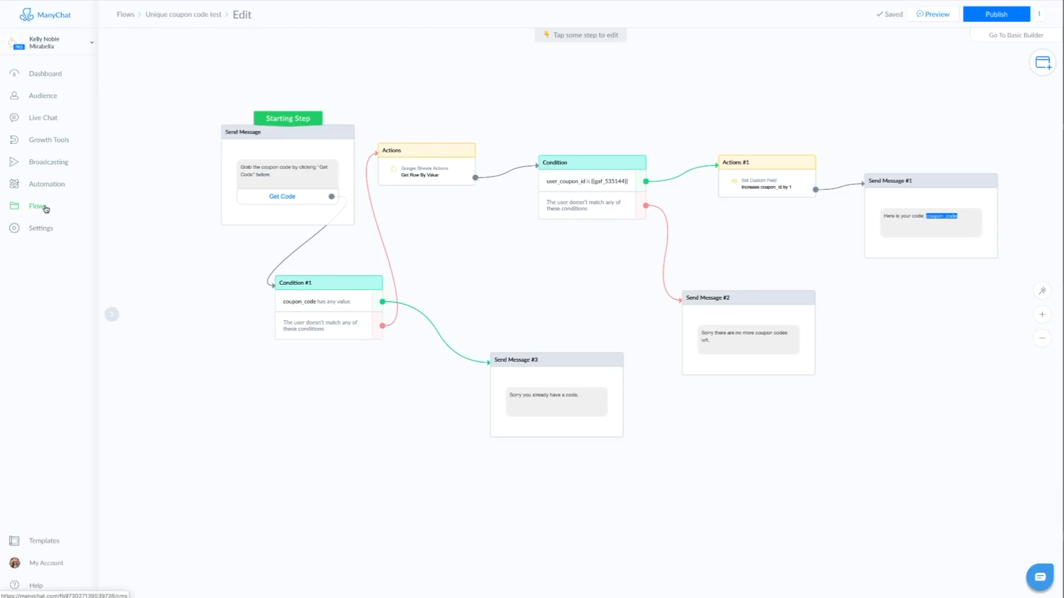
Return to the Flows list from the coupon flow editor.
left_click(38, 206)
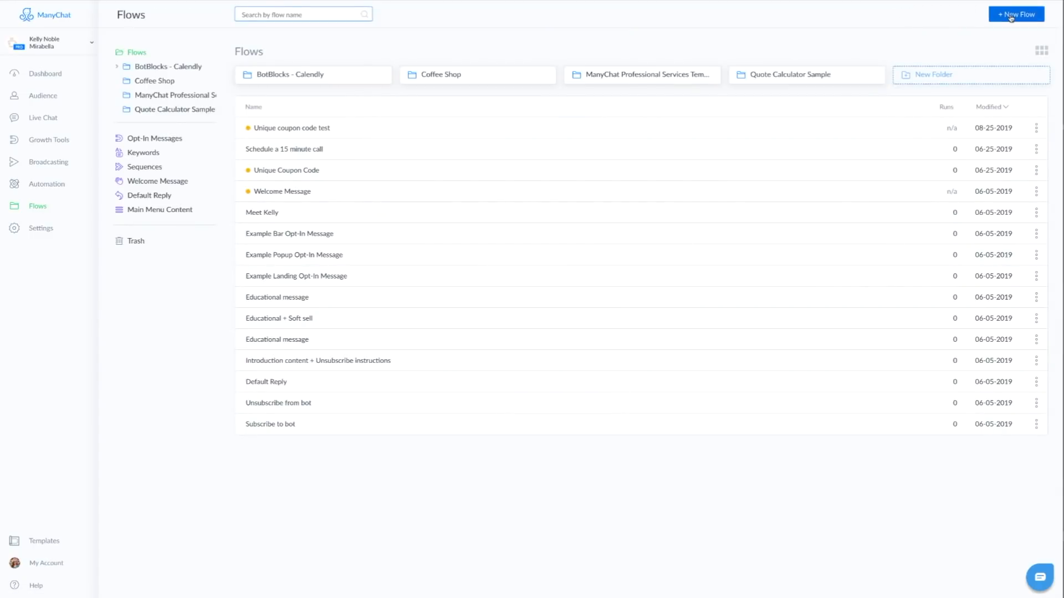
Create a new flow named 'Unique coupon code test'.
left_click(1015, 13)
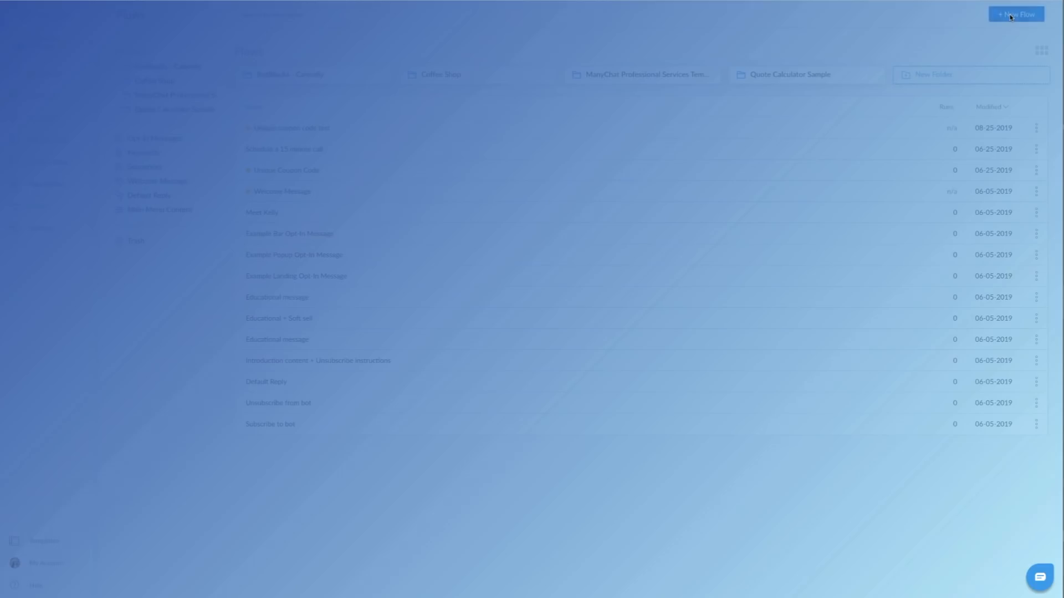
left_click(1015, 13)
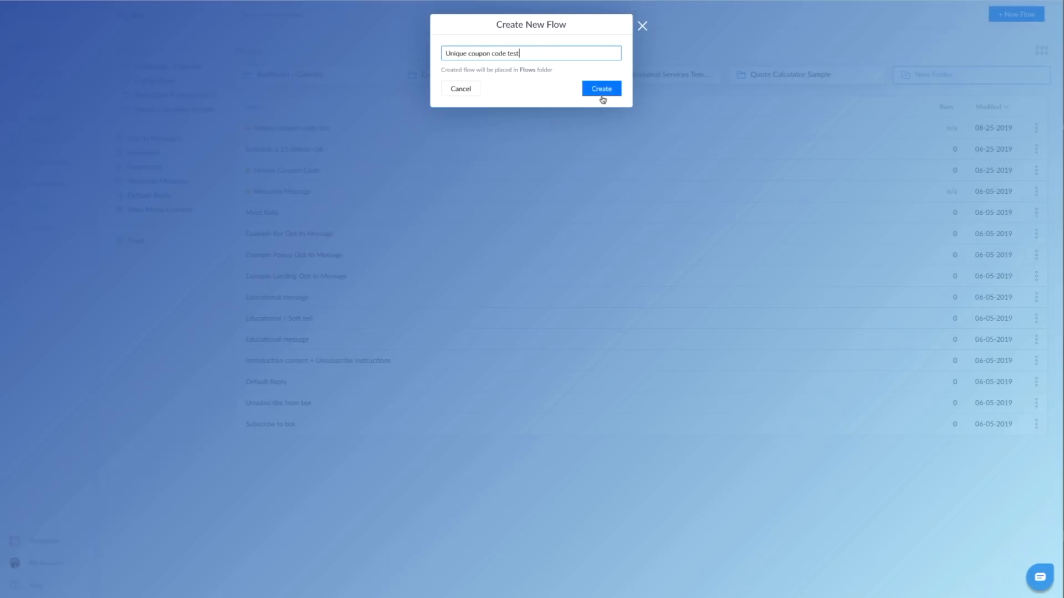
left_click(599, 88)
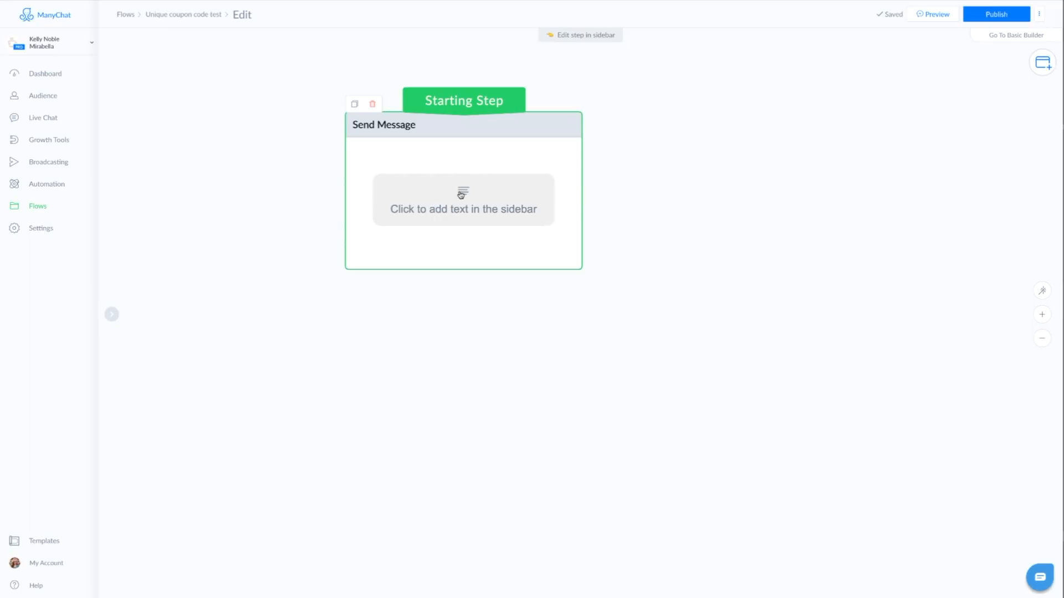
mouse_move(500, 230)
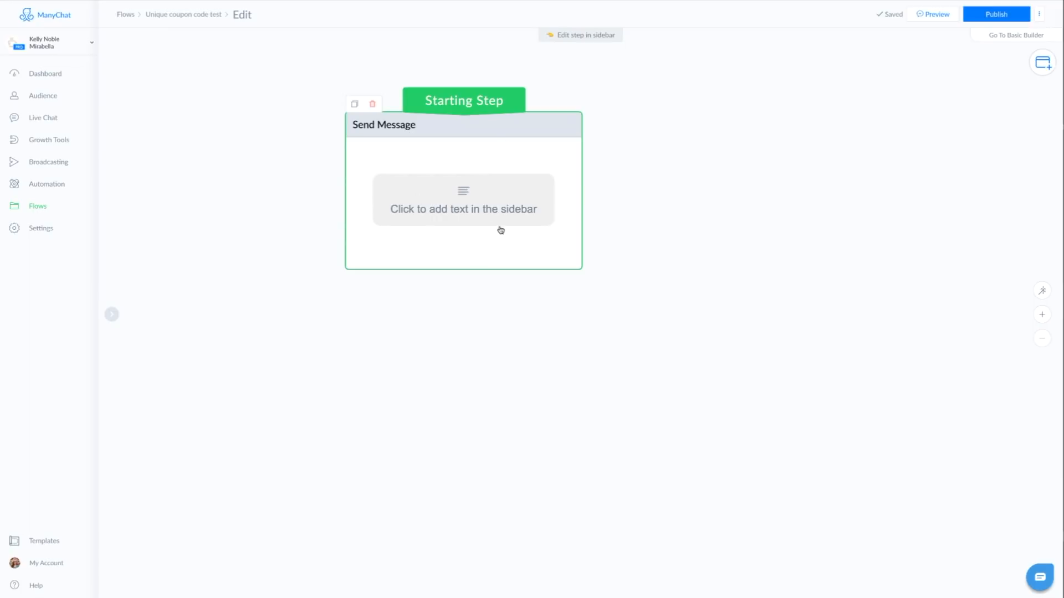
Set the starting message to 'Grab the coupon code by clicking "Get Code" below.' with a Get Code button.
left_click(463, 208)
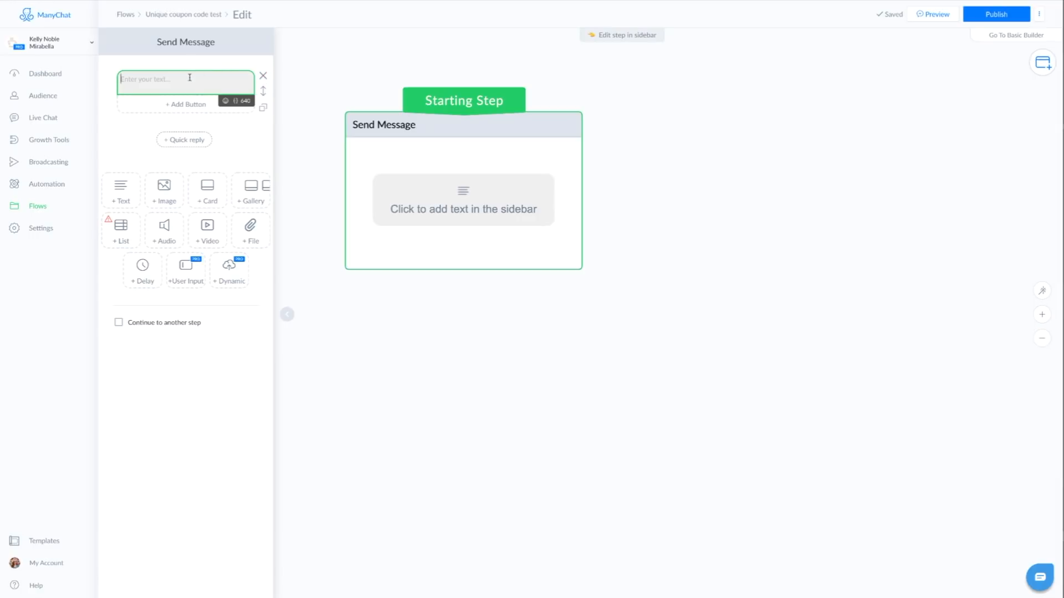
type("Grab the coupon code by clicking \"Get Code\" below.")
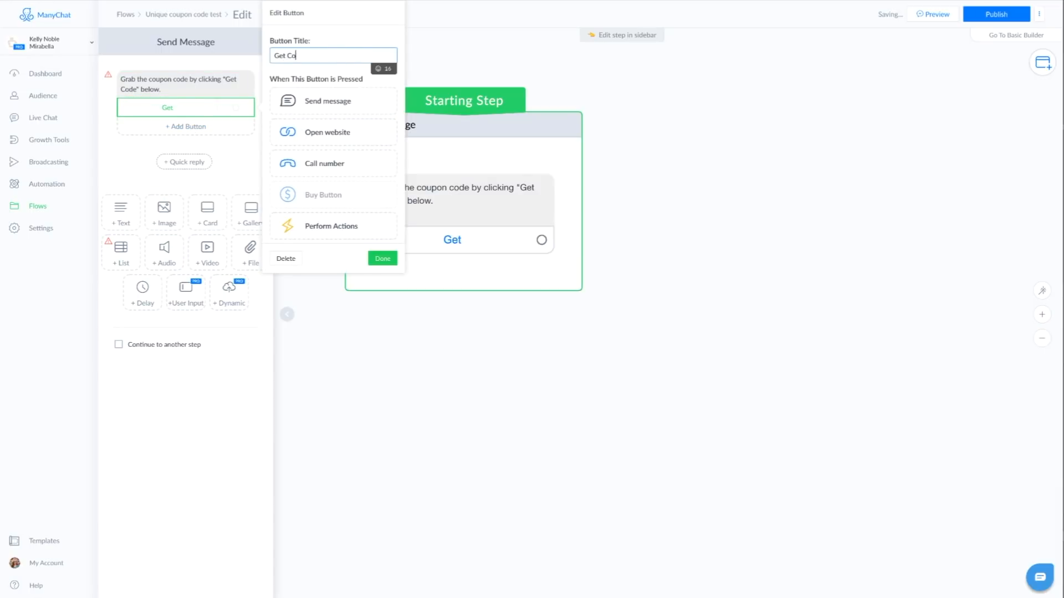
left_click(382, 259)
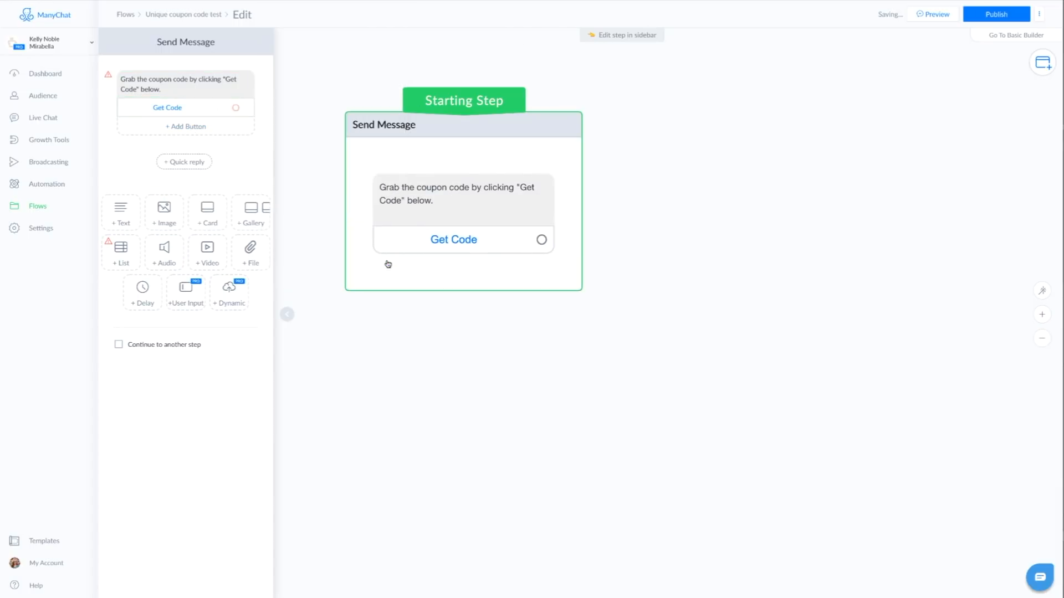
left_click(166, 107)
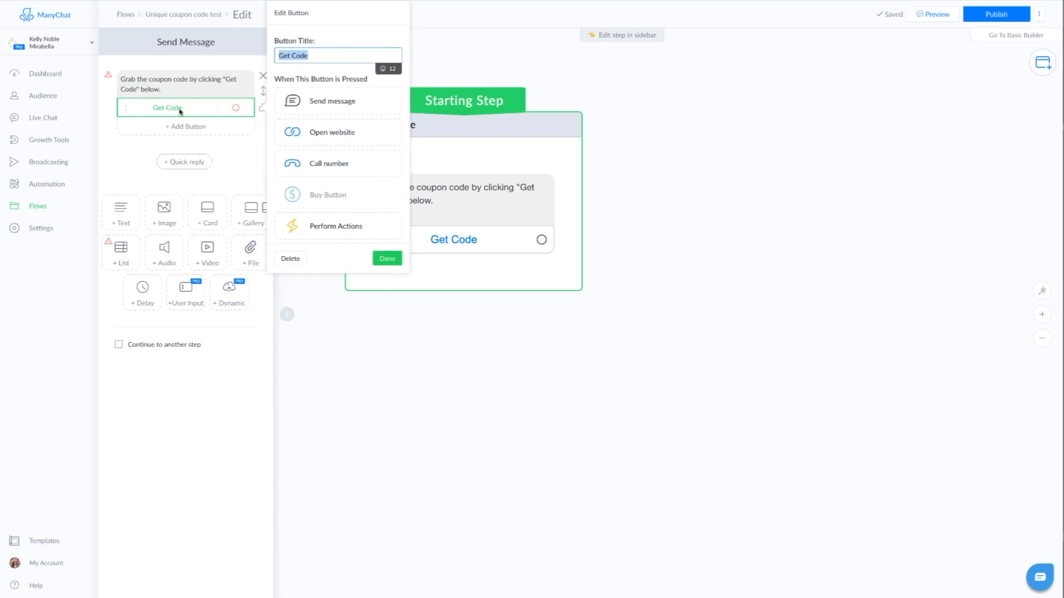
mouse_move(337, 226)
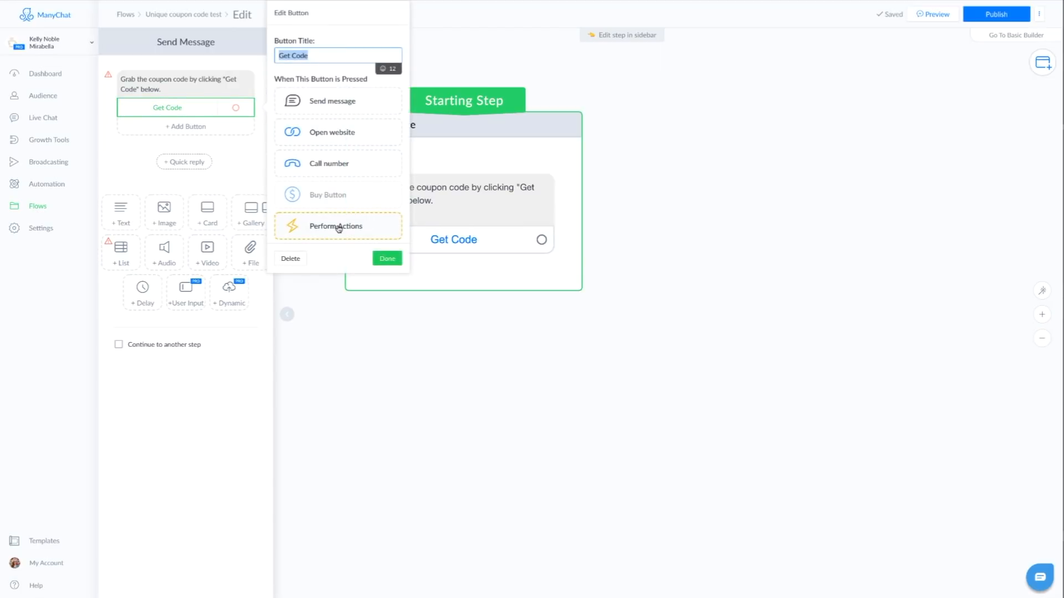
left_click(387, 257)
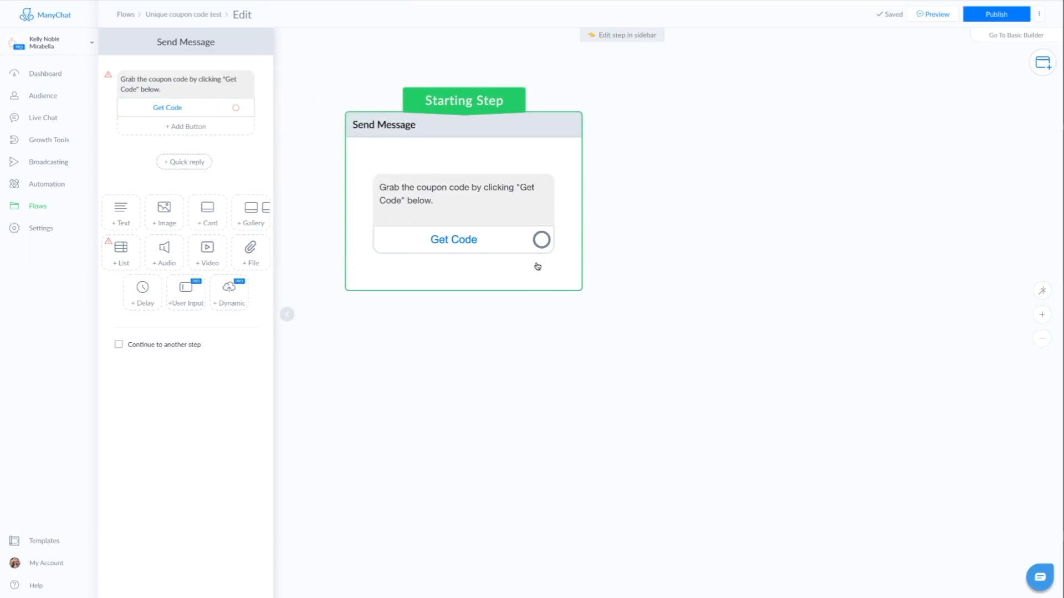
Link the Get Code button to a new Actions step.
left_click(541, 239)
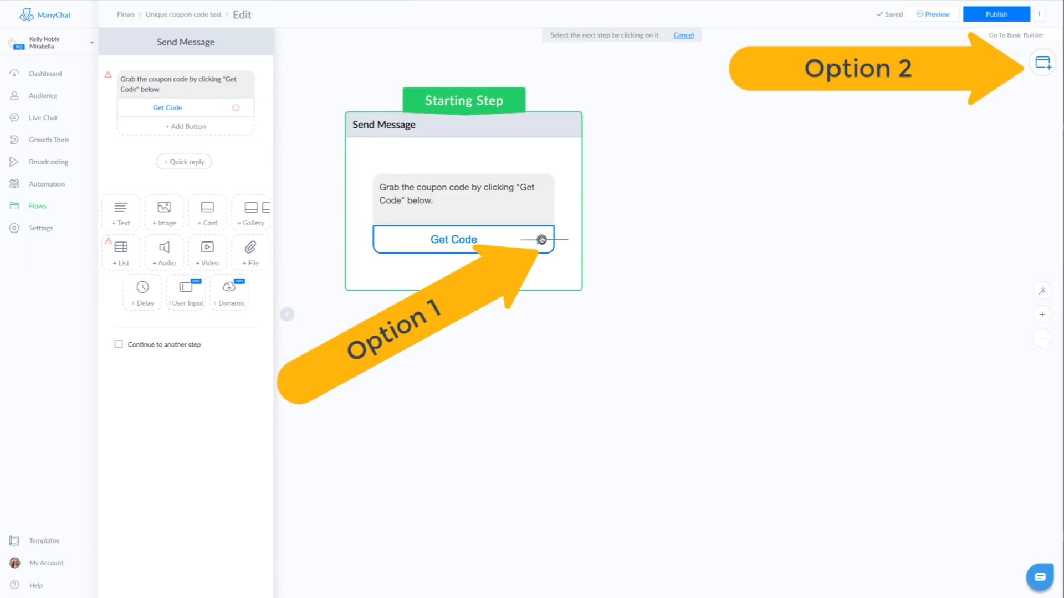
left_click(1043, 63)
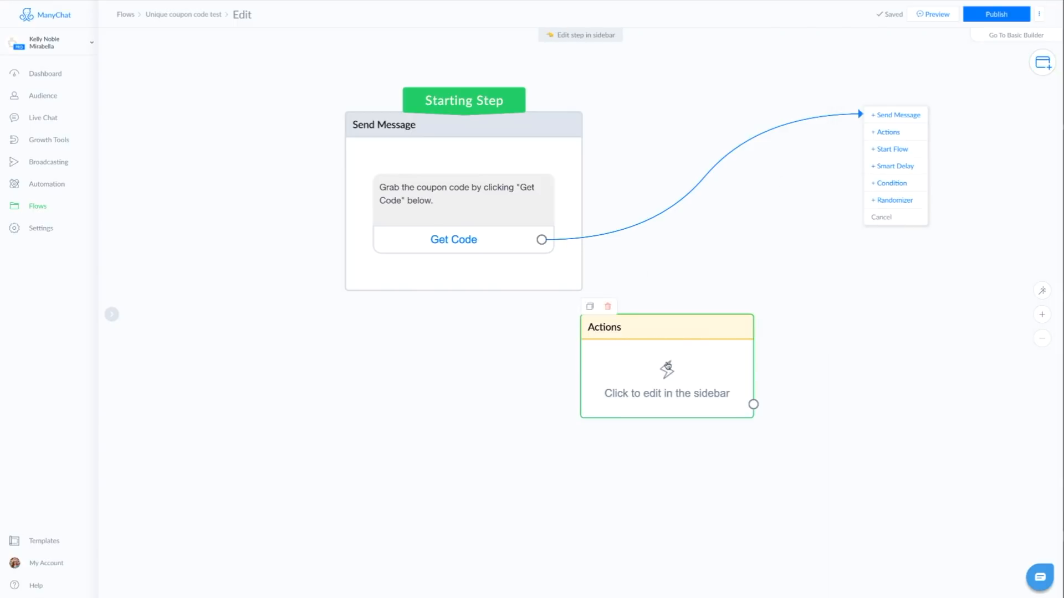
left_click(888, 132)
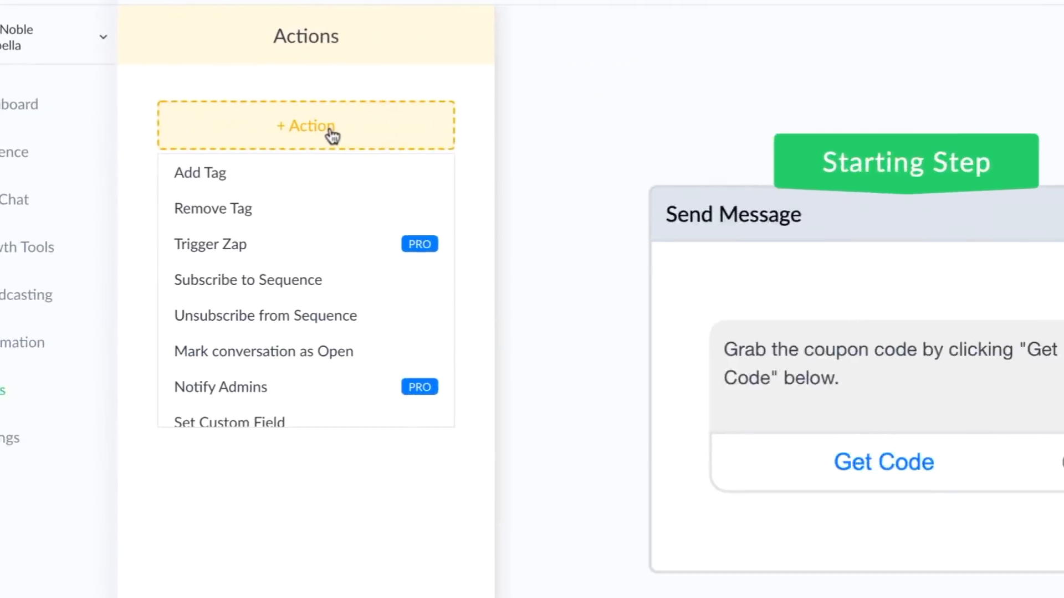
Add a Google Sheets action to the Actions step and list its operations.
scroll("down", 3)
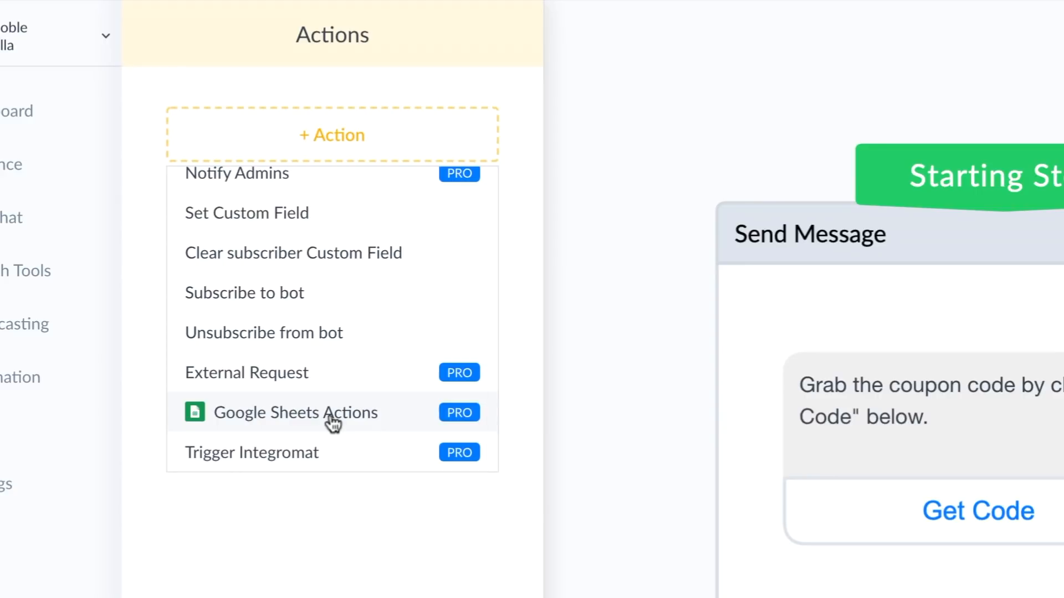
mouse_move(392, 423)
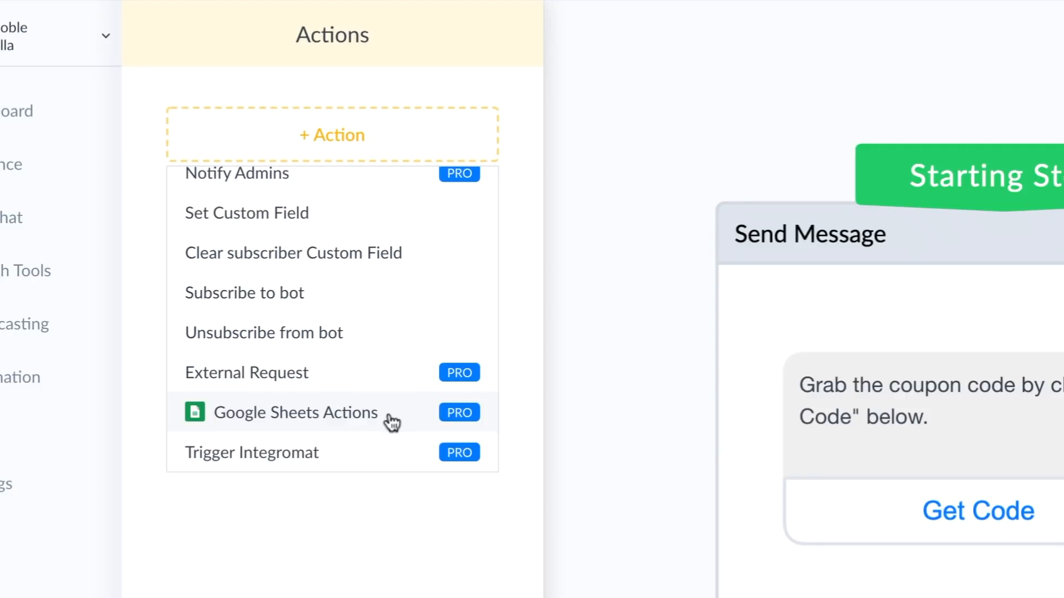
left_click(297, 412)
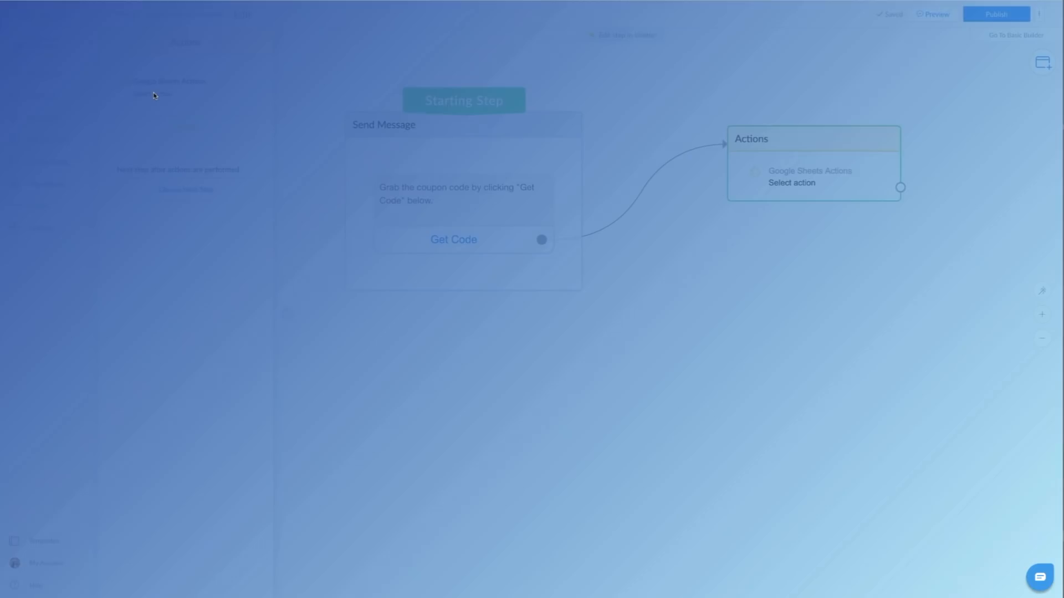
left_click(791, 183)
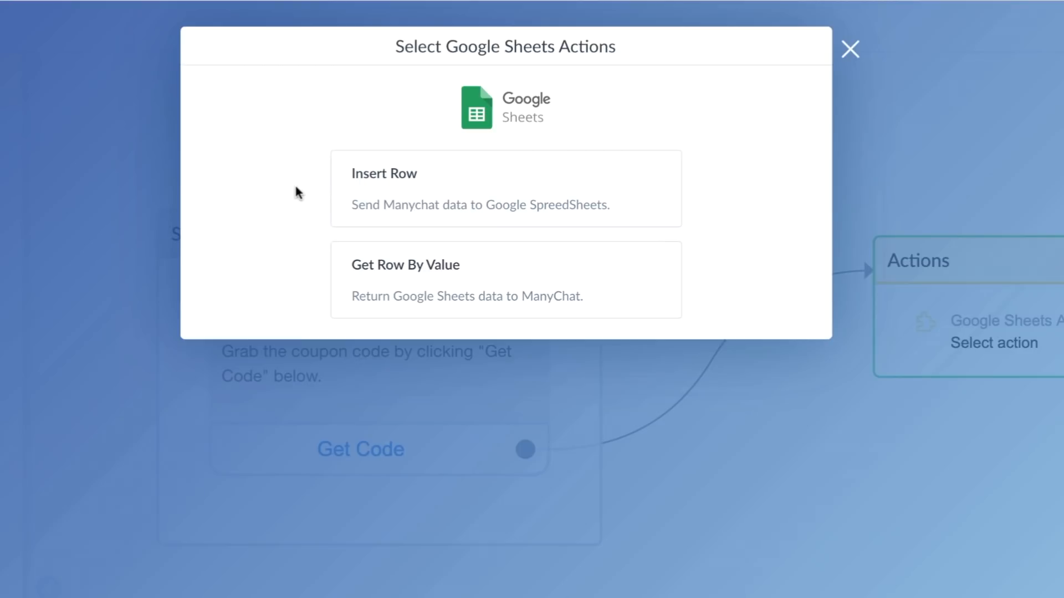
Configure Get Row By Value on spreadsheet stuff, Sheet1, lookup column ID, value coupon_id.
left_click(505, 279)
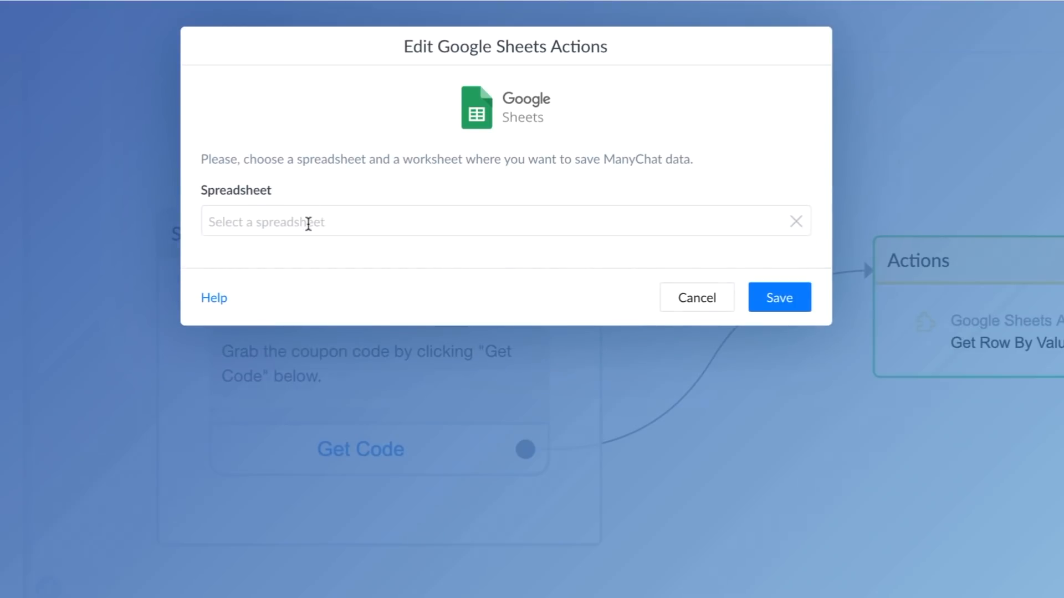
left_click(475, 221)
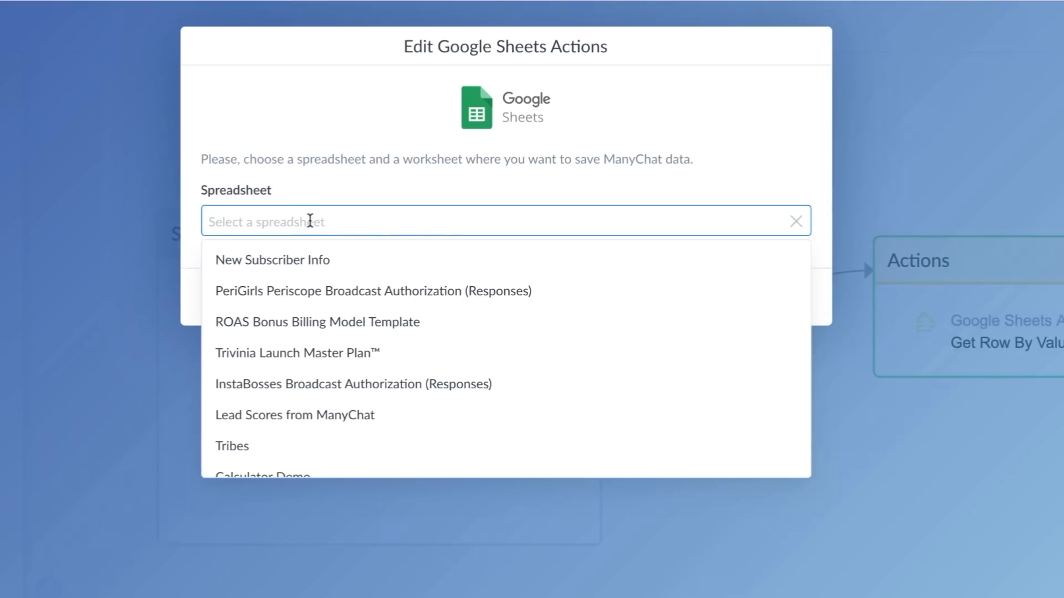
type("s")
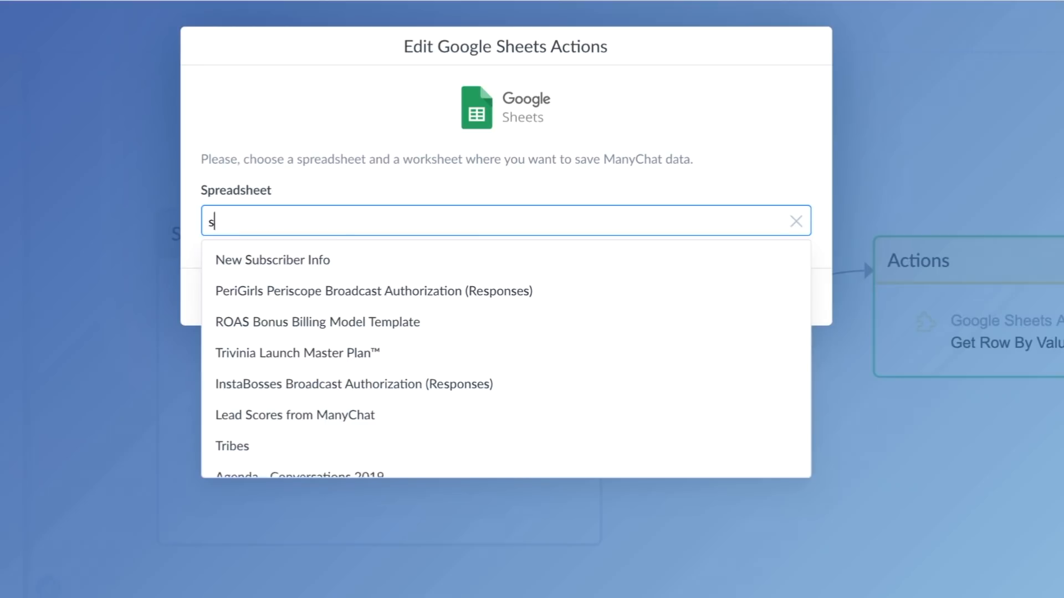
type("stuff")
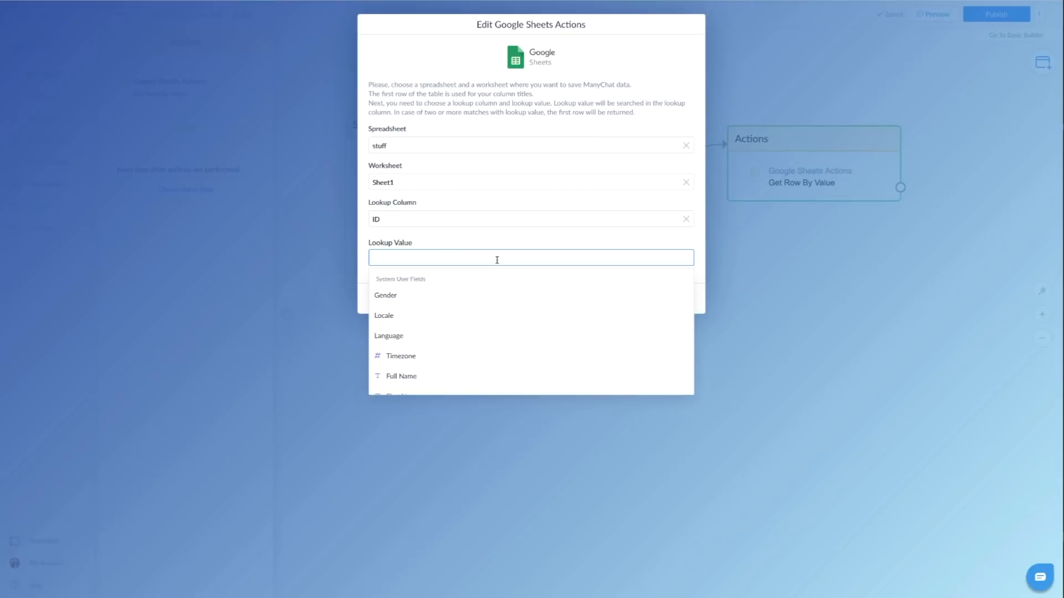
type("coup")
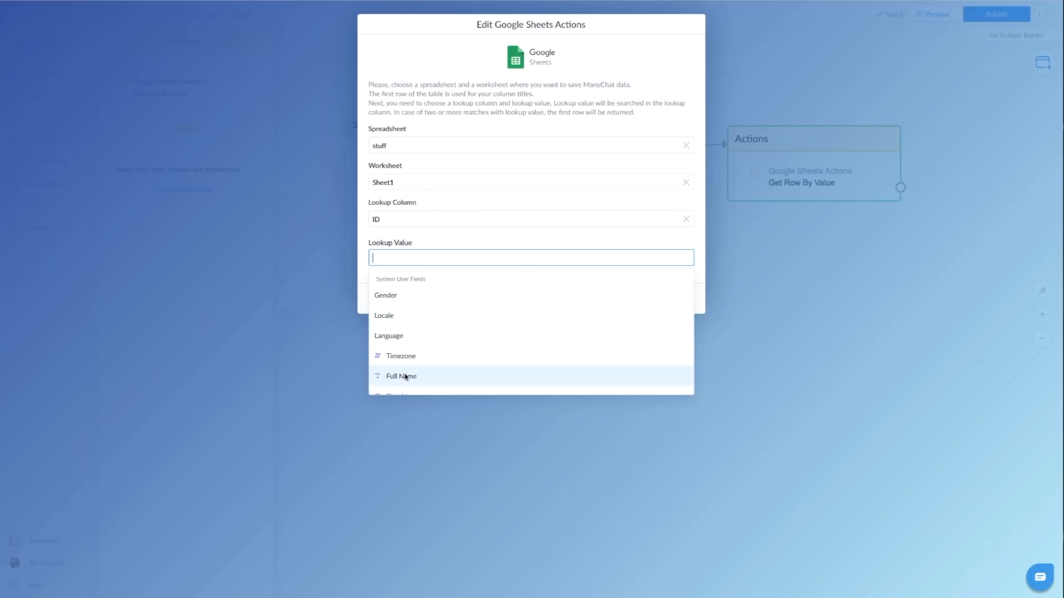
mouse_move(419, 272)
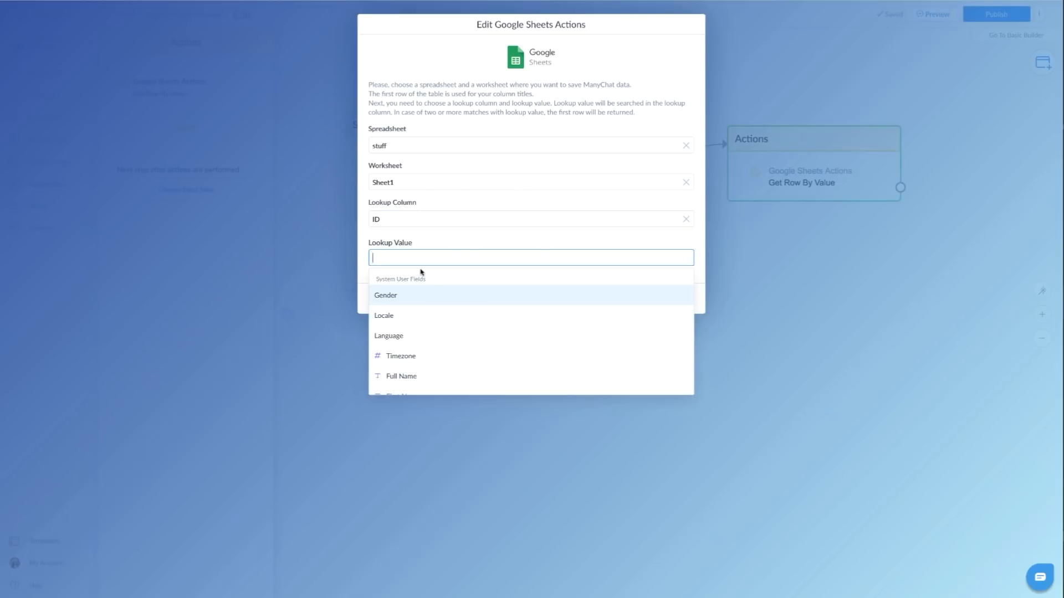
type("cou")
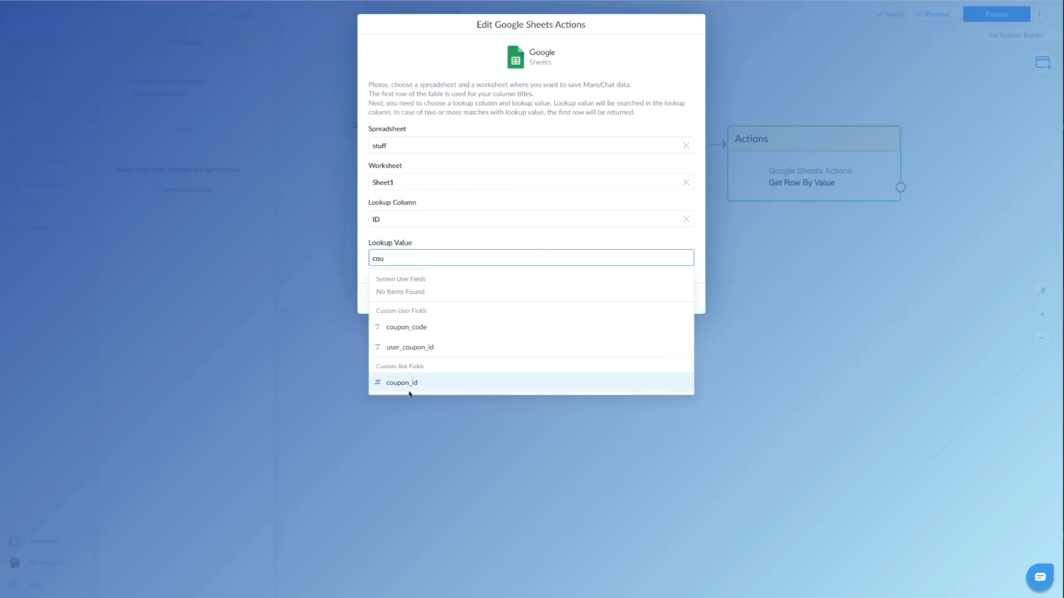
left_click(401, 382)
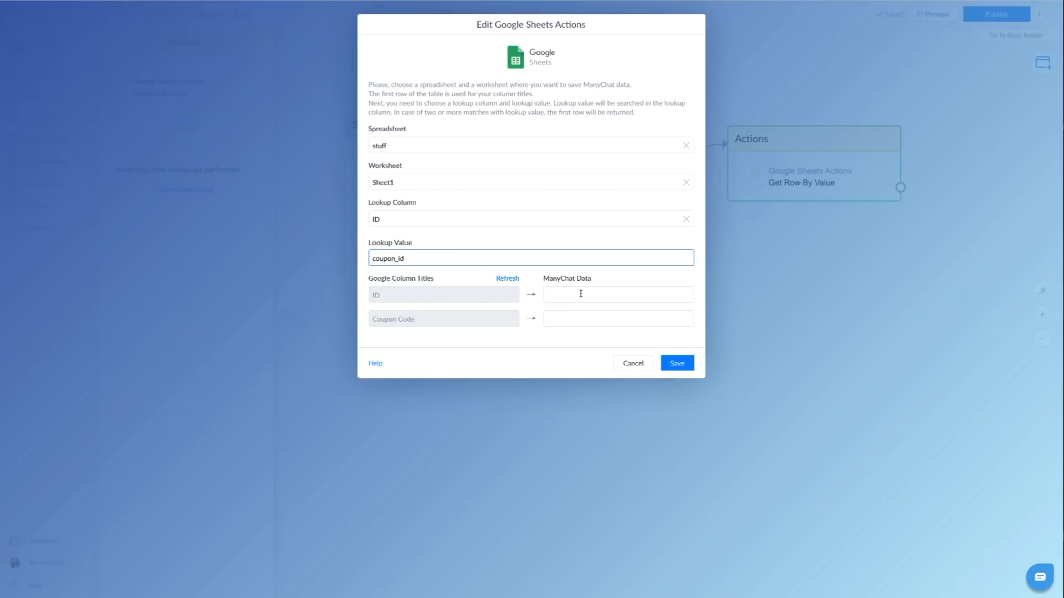
Map the ID column to user_coupon_id and Coupon Code to coupon_code, then save.
left_click(617, 294)
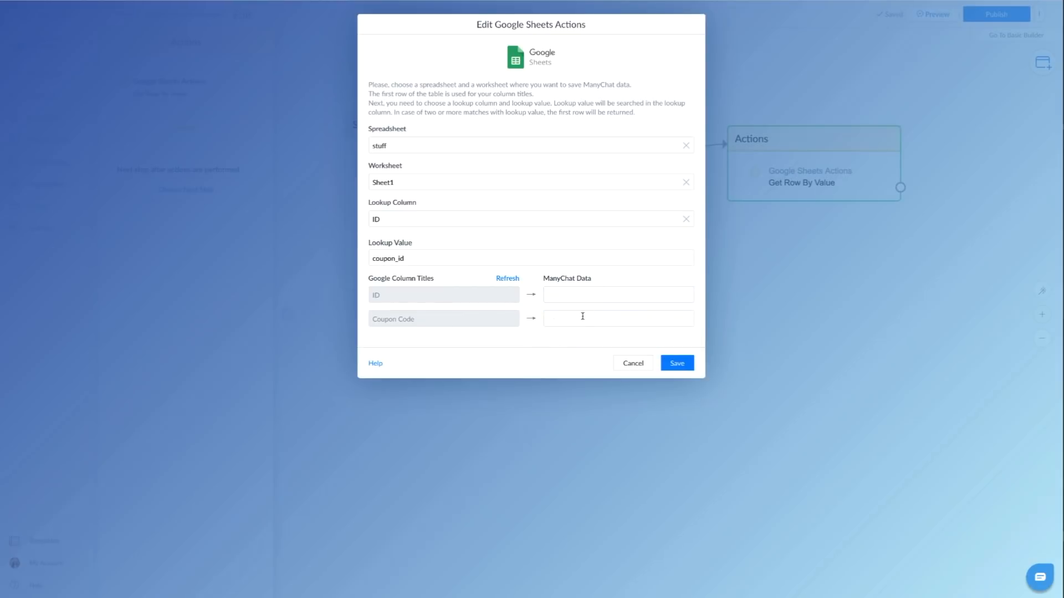
left_click(617, 294)
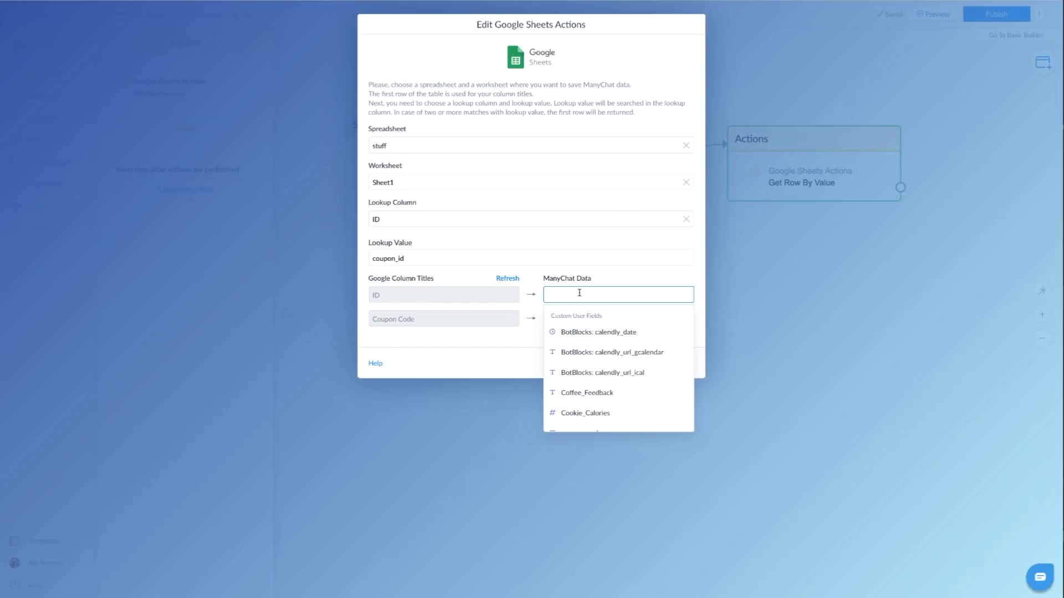
type("co")
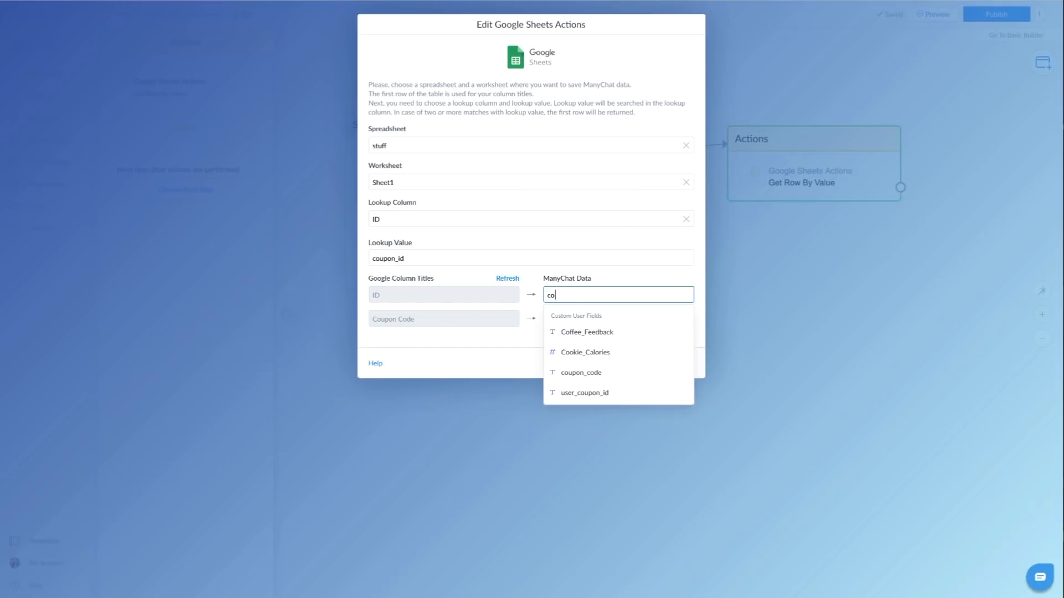
mouse_move(581, 321)
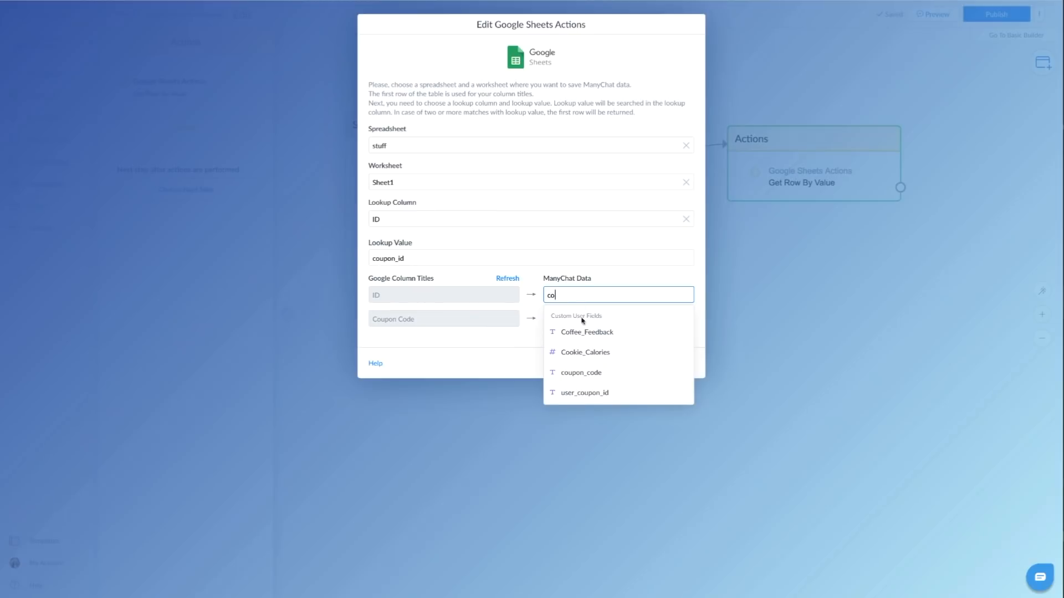
mouse_move(584, 392)
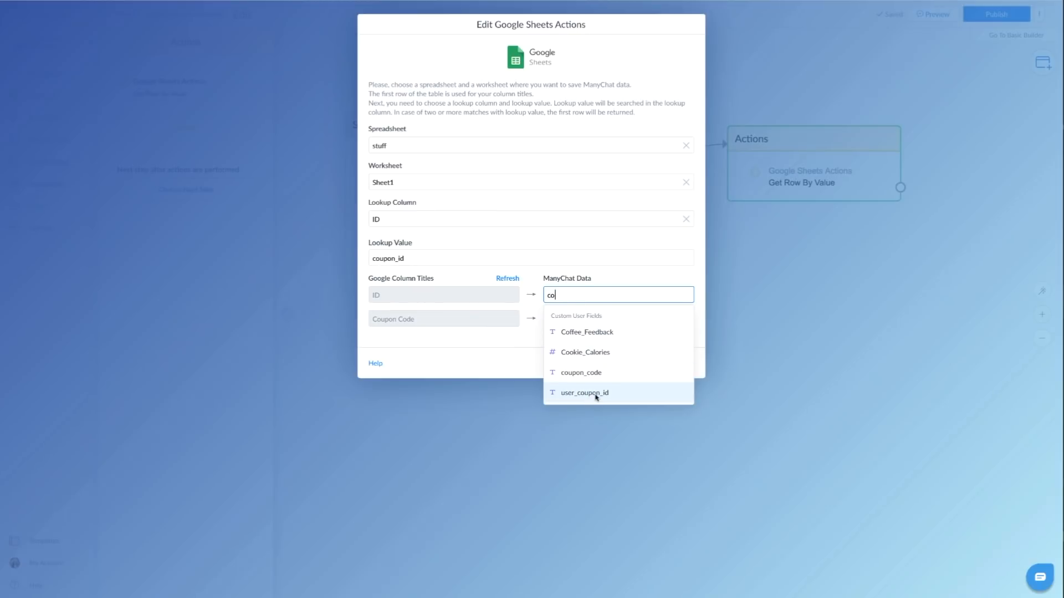
mouse_move(589, 398)
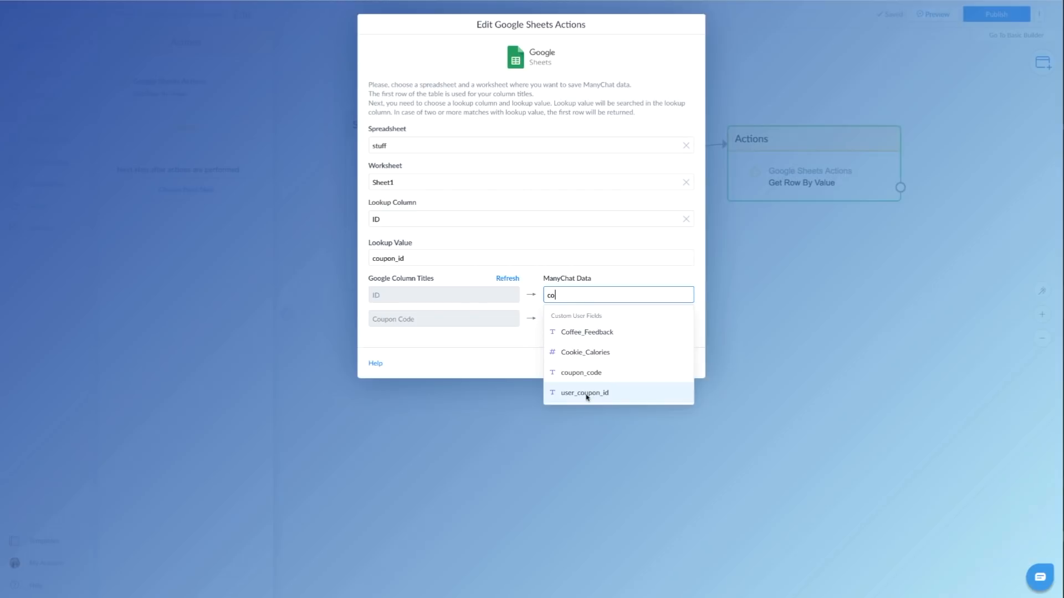
left_click(583, 392)
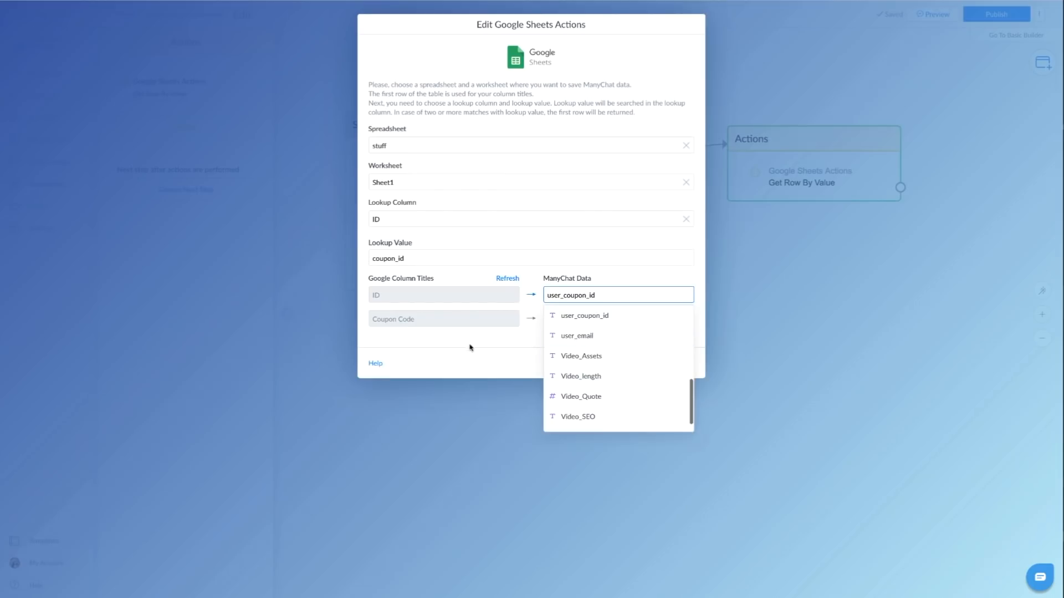
type("coup")
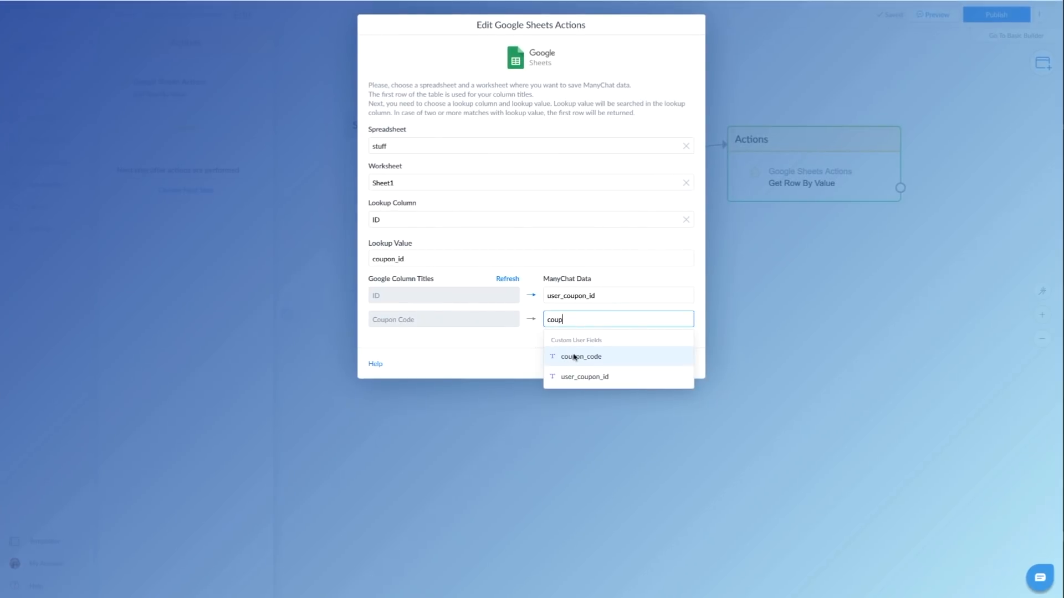
left_click(581, 356)
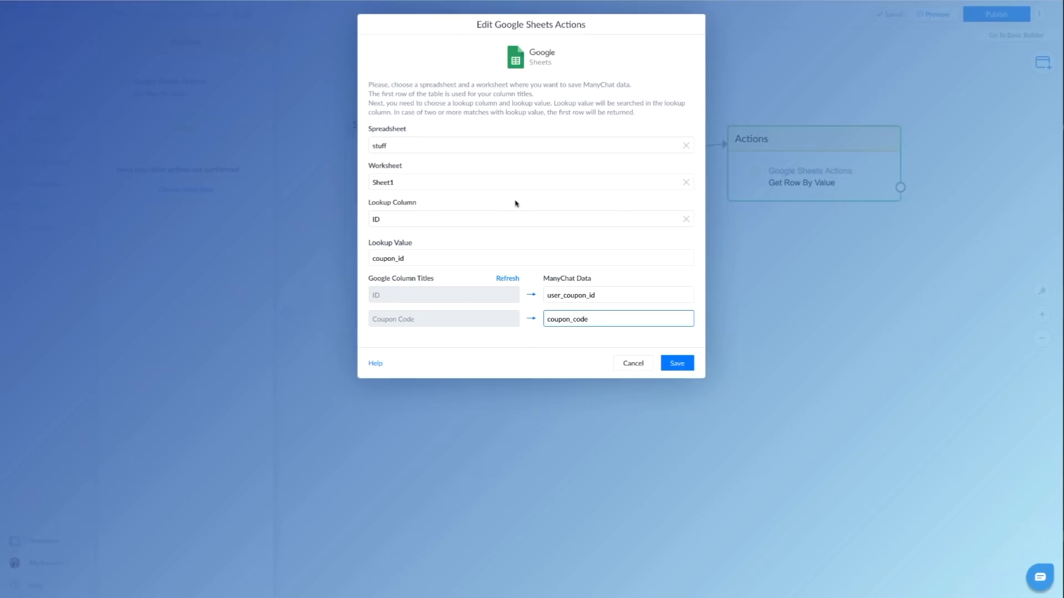
mouse_move(545, 180)
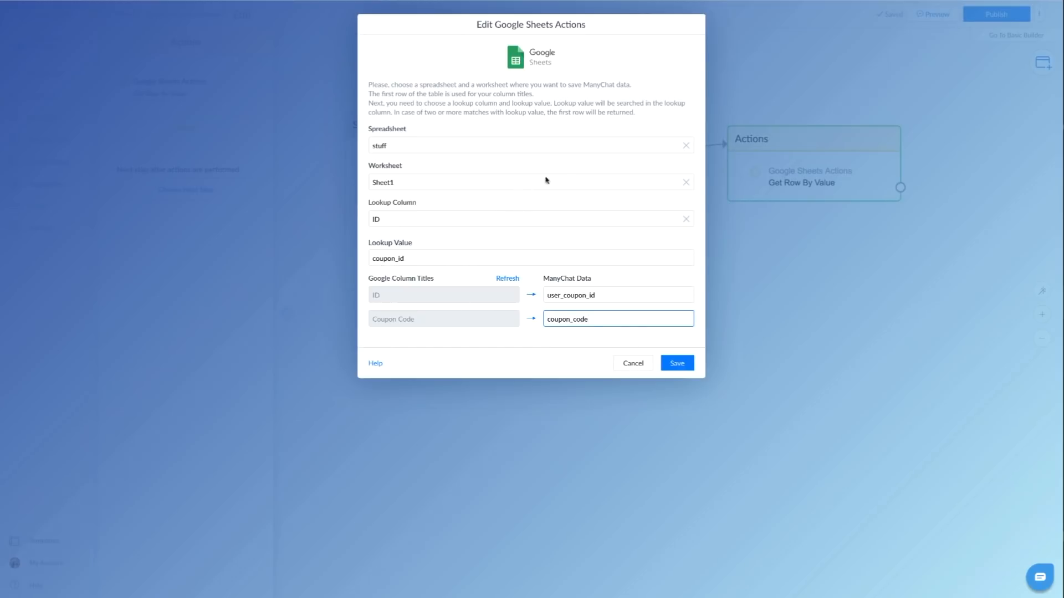
left_click(676, 363)
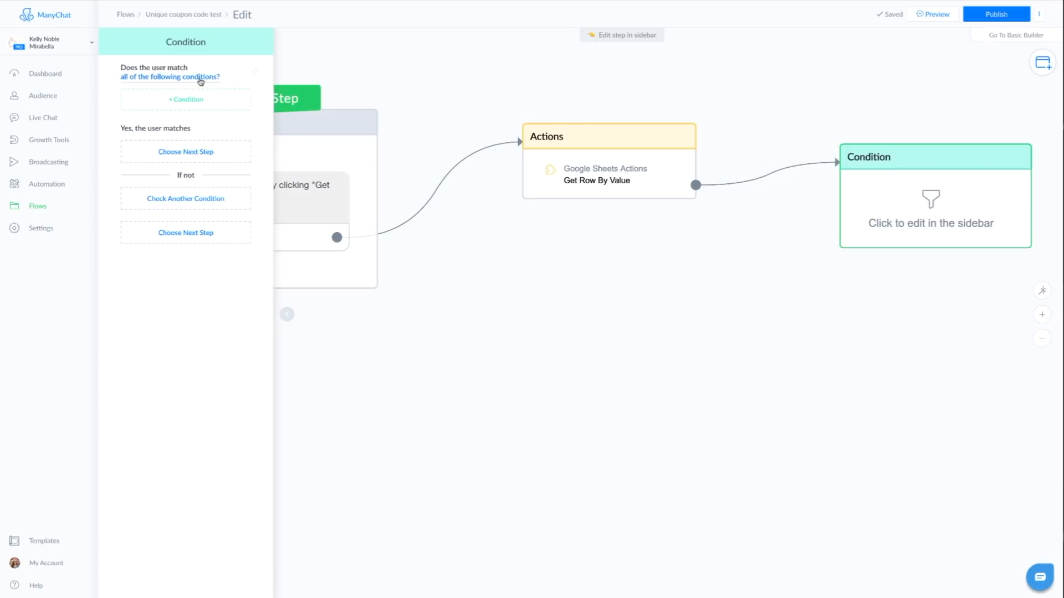
Add a condition rule: user_coupon_id is the coupon_id bot field.
left_click(185, 99)
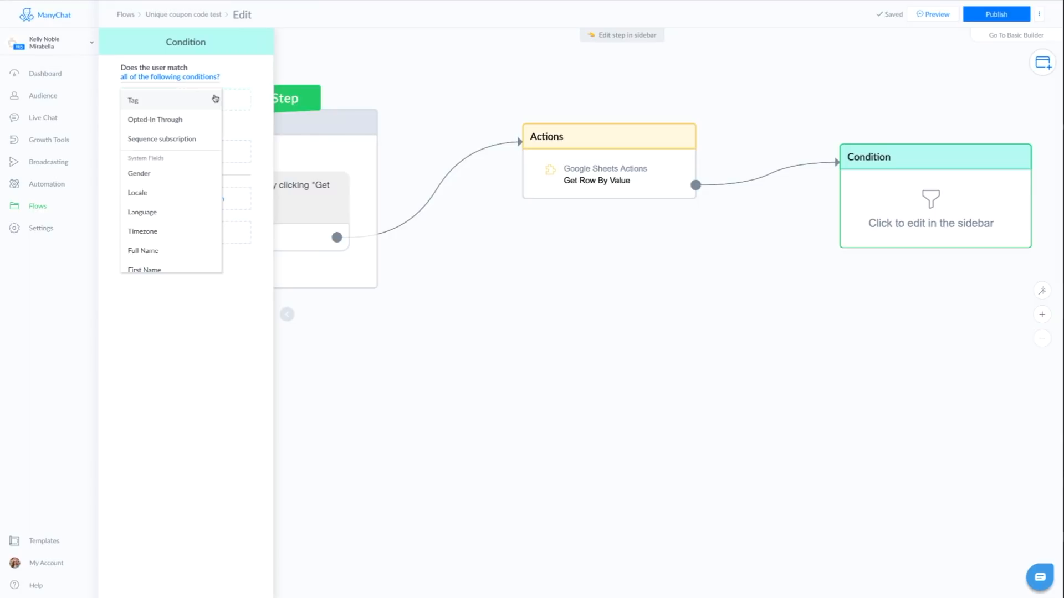
scroll("down", 3)
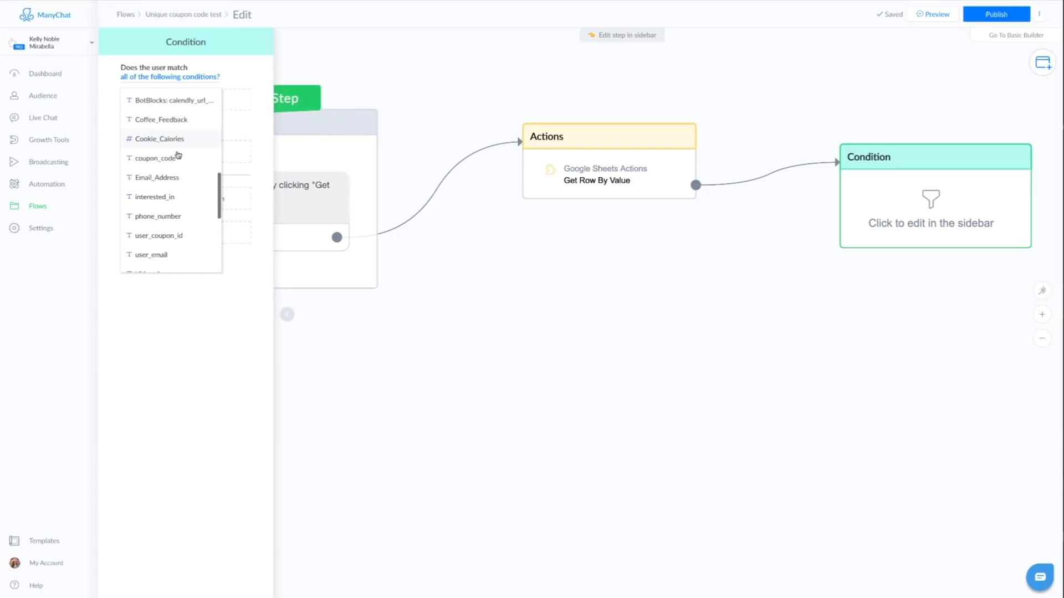
scroll("down", 3)
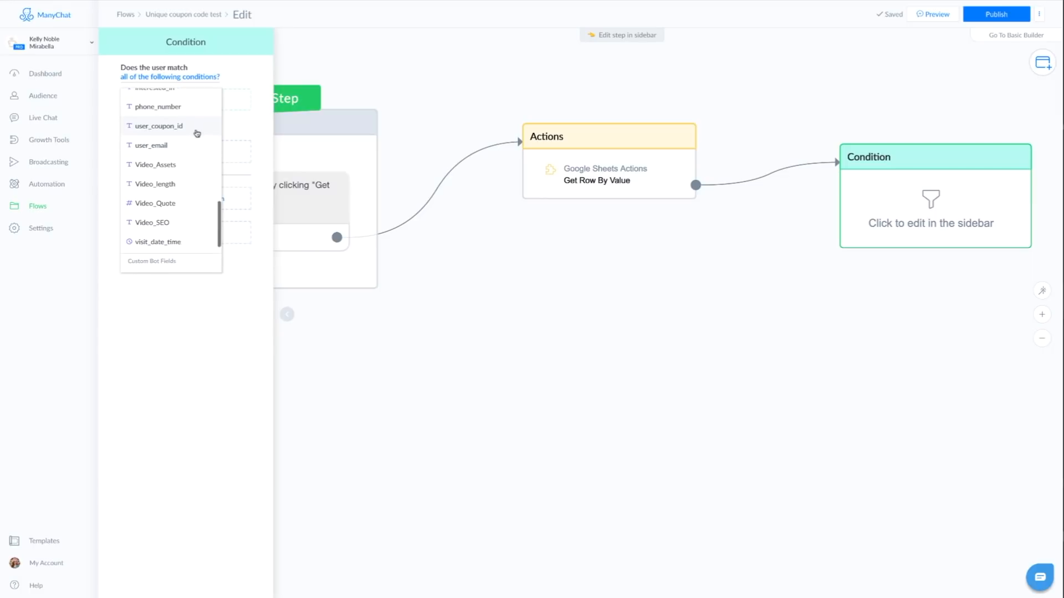
scroll("down", 3)
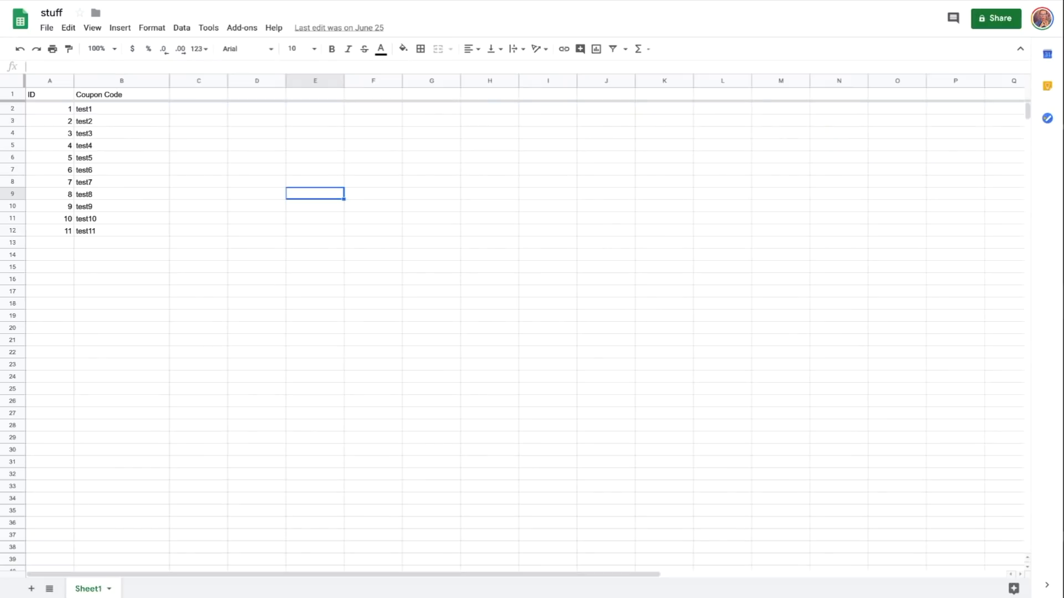
left_click(49, 94)
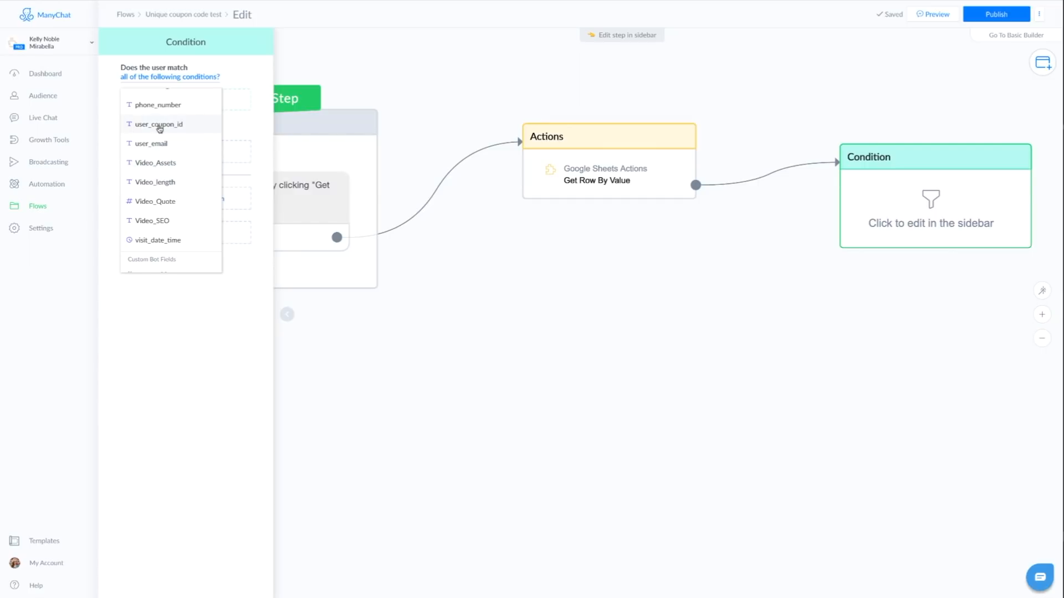
left_click(159, 124)
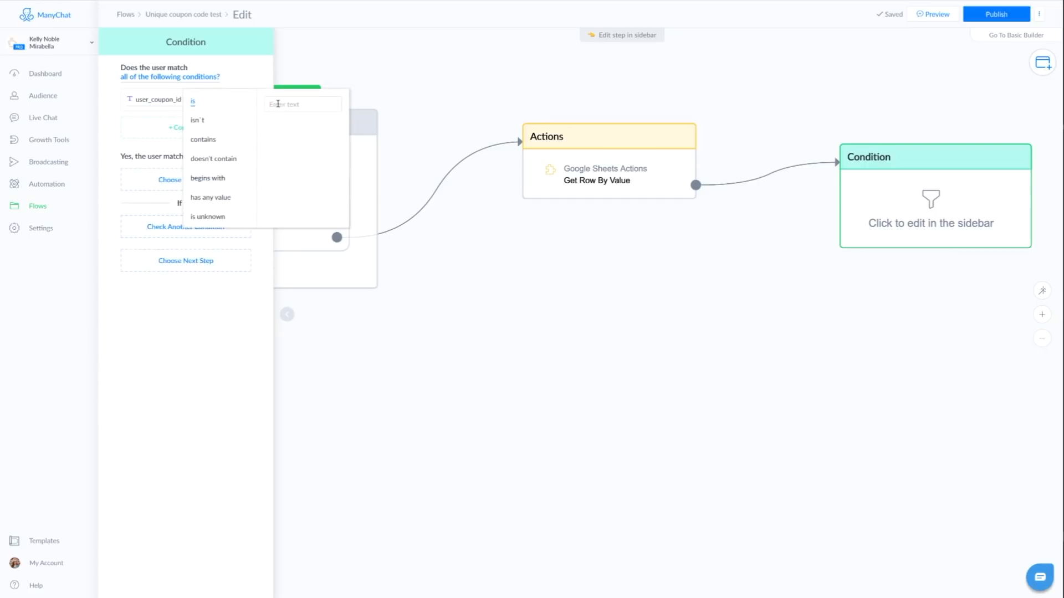
left_click(301, 104)
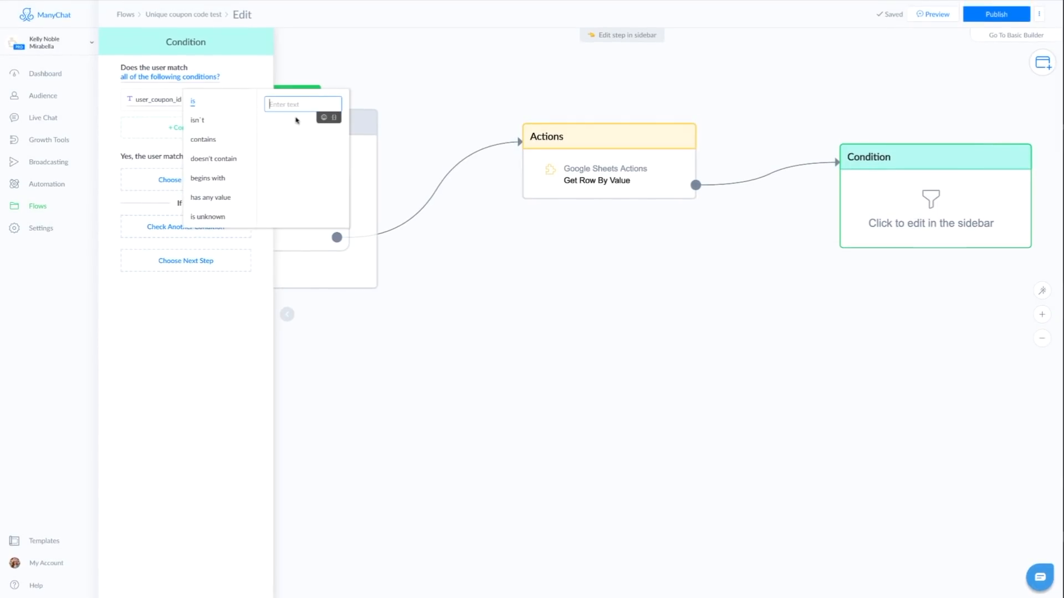
left_click(302, 103)
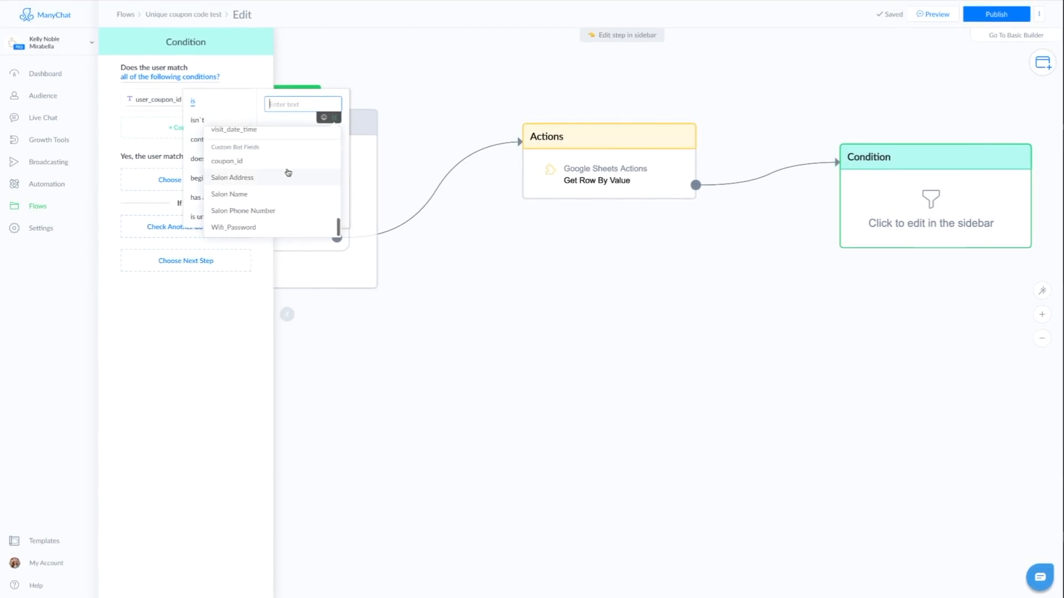
left_click(226, 161)
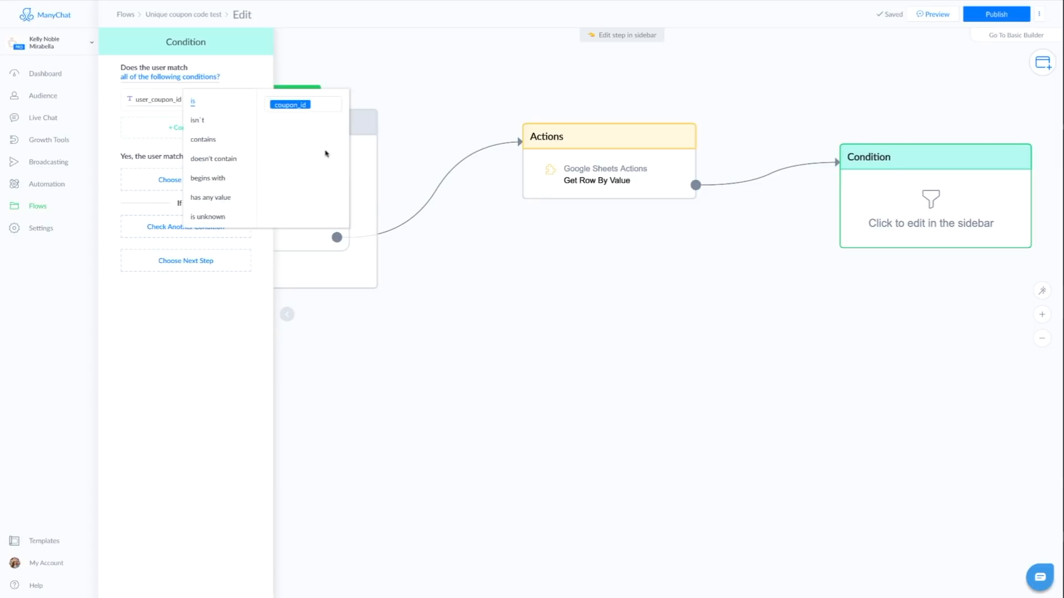
mouse_move(248, 113)
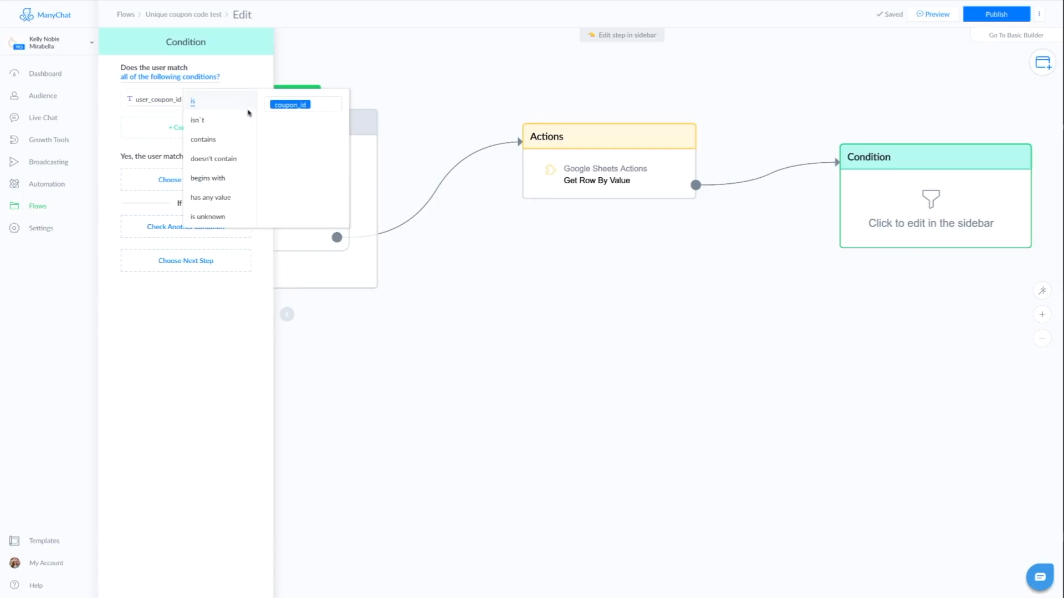
left_click(193, 101)
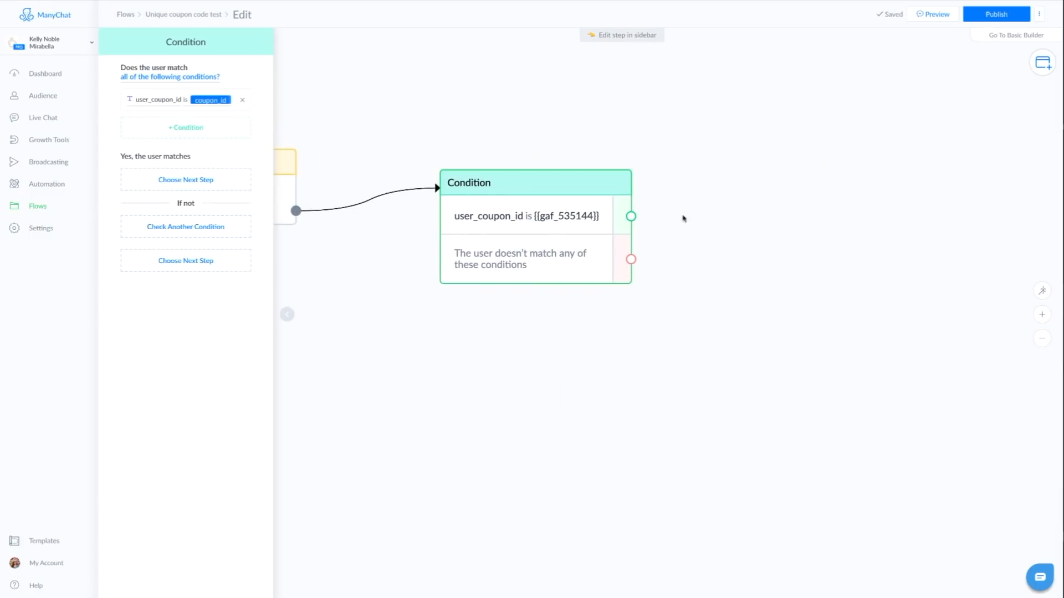
Add an Actions step with a Set Custom Field action to the matching branch.
left_click(630, 216)
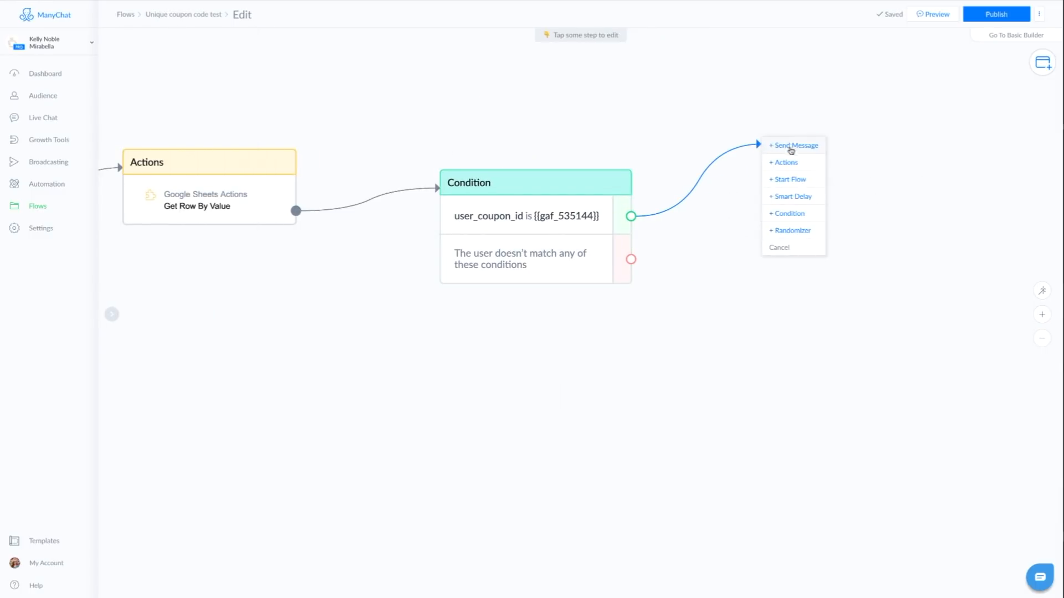
left_click(783, 162)
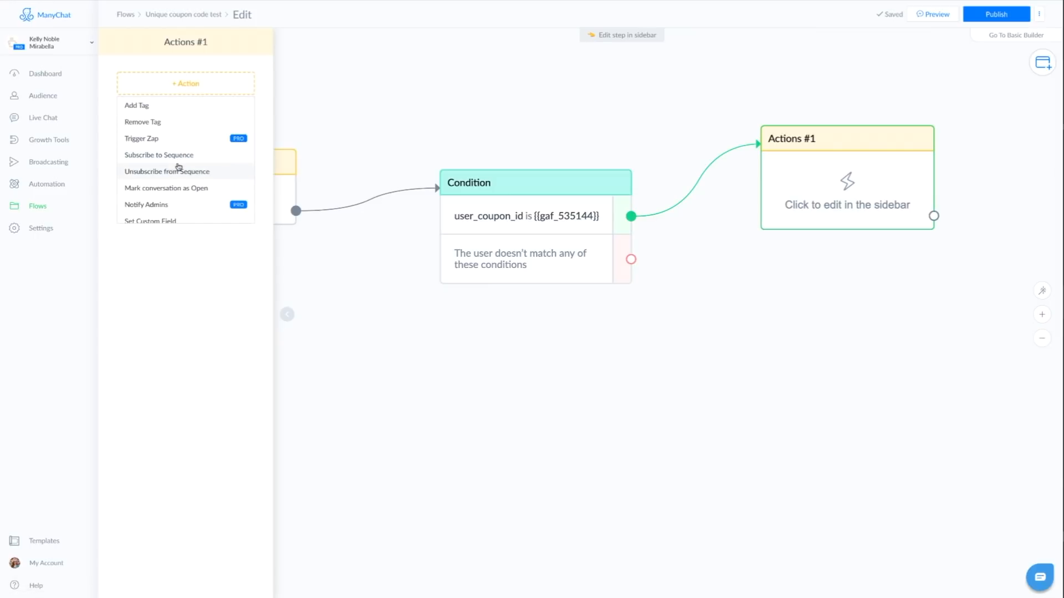
scroll("down", 3)
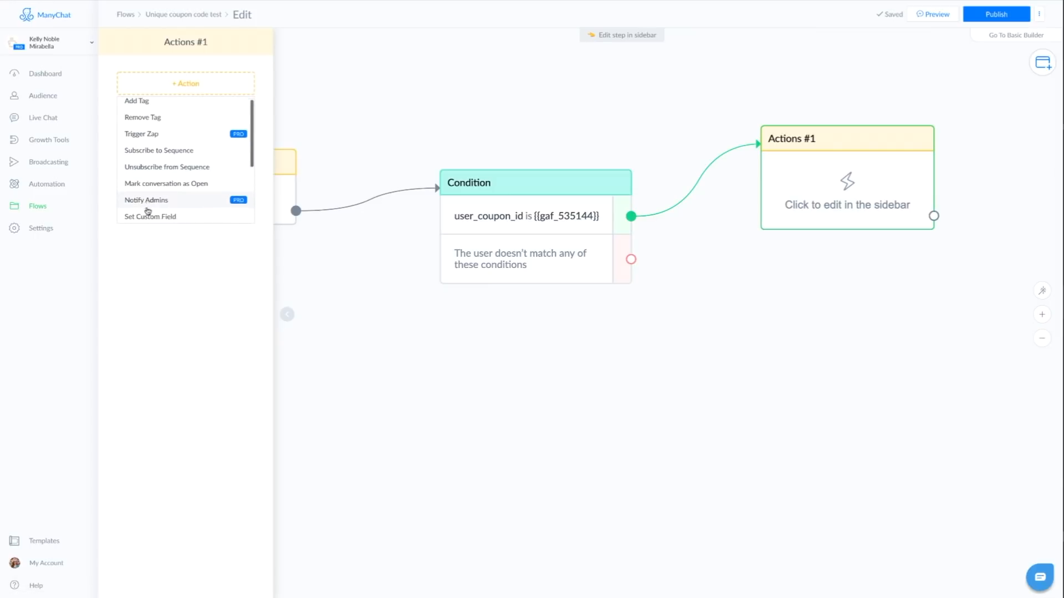
left_click(150, 216)
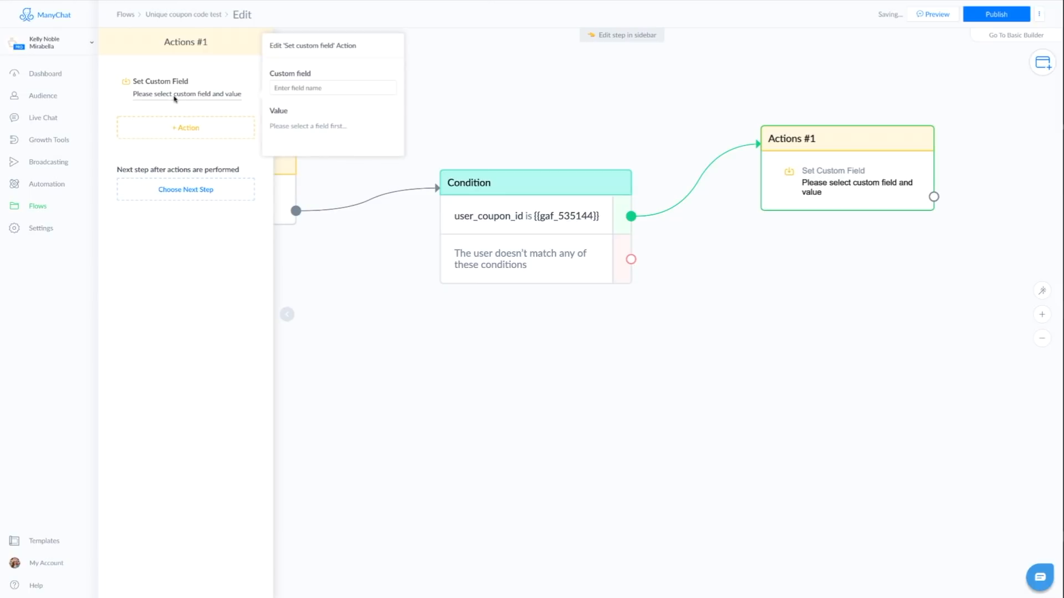
Make the action increase coupon_id by 1.
left_click(332, 87)
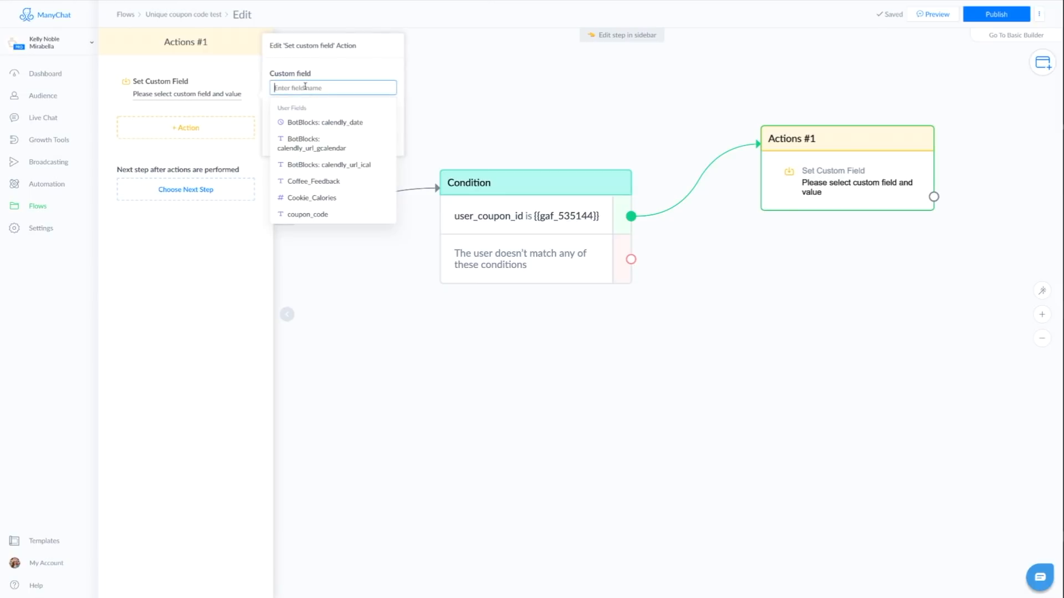
left_click(307, 213)
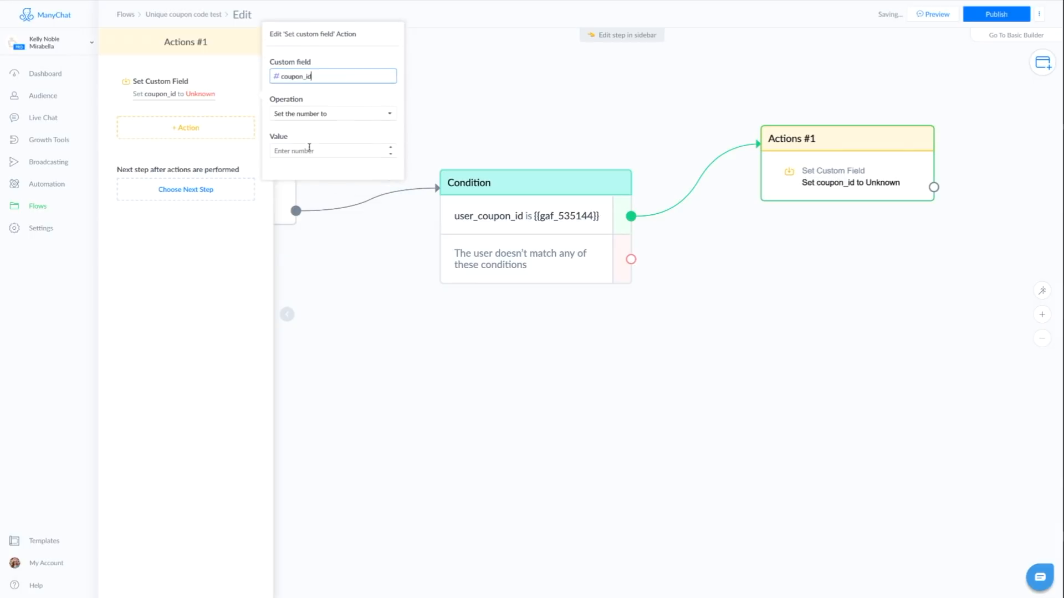
left_click(332, 107)
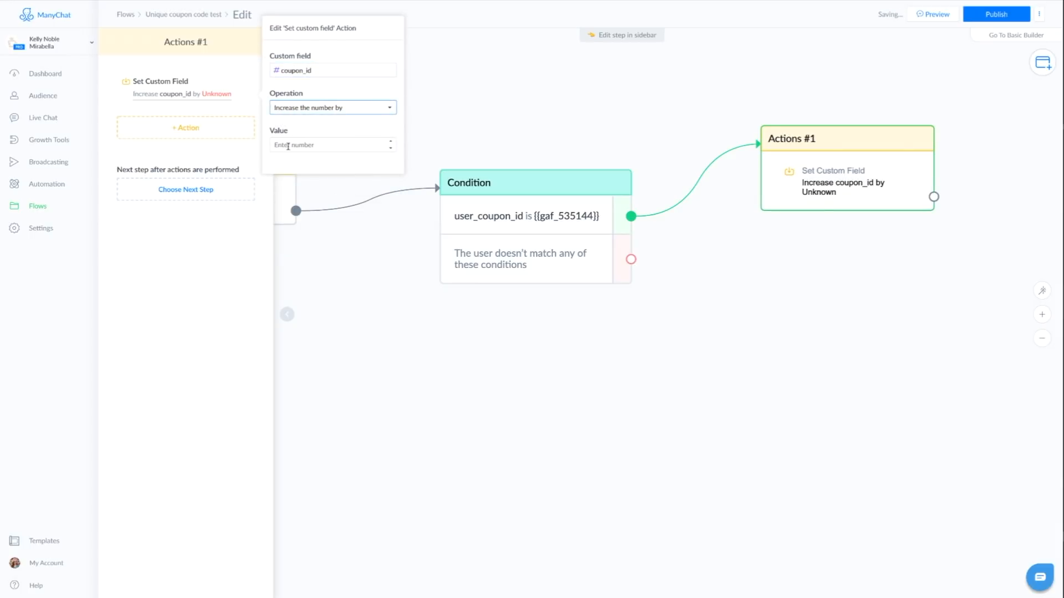
type("1")
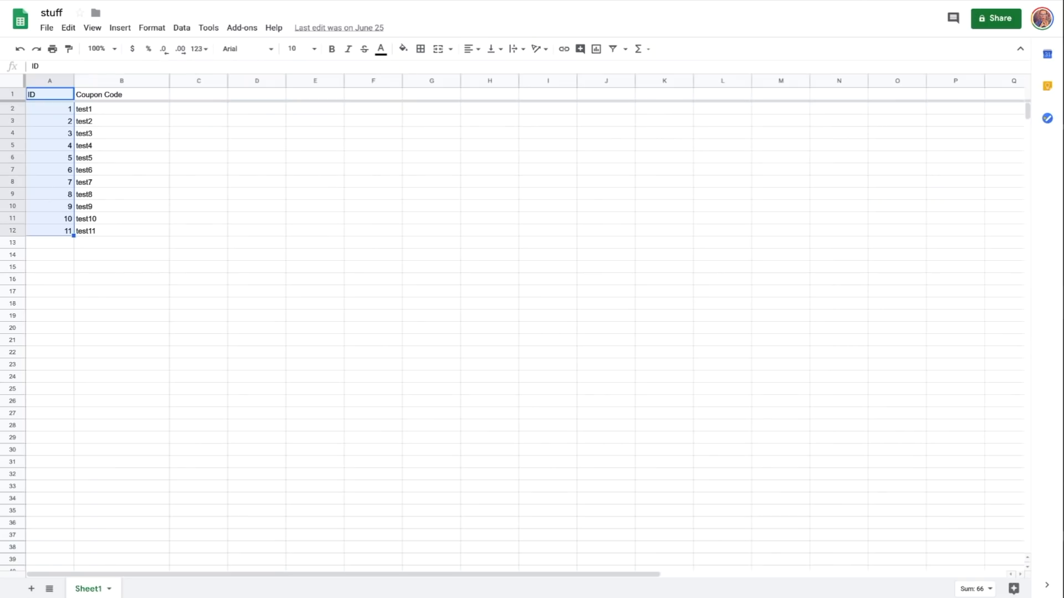
left_click(49, 109)
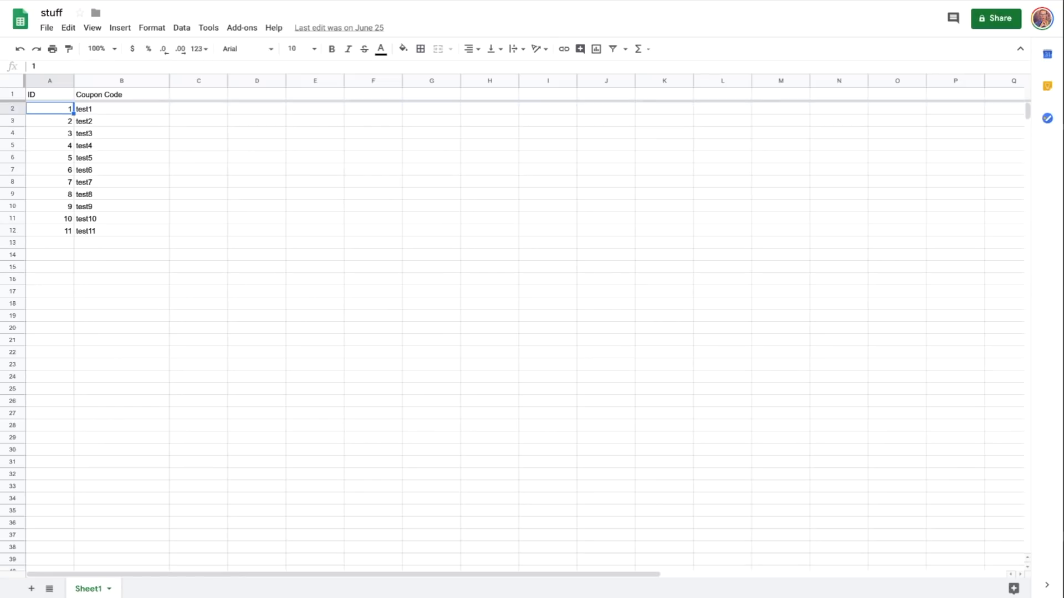
left_click(49, 181)
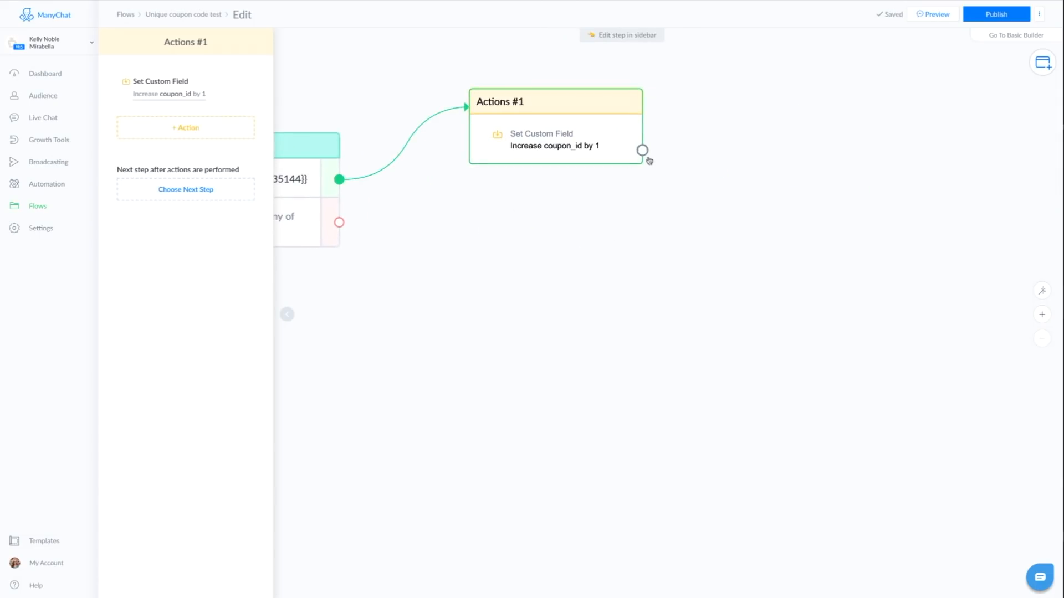
Add a Send Message step after the increment reading 'Here is your code:' plus the coupon_code field.
left_click(185, 189)
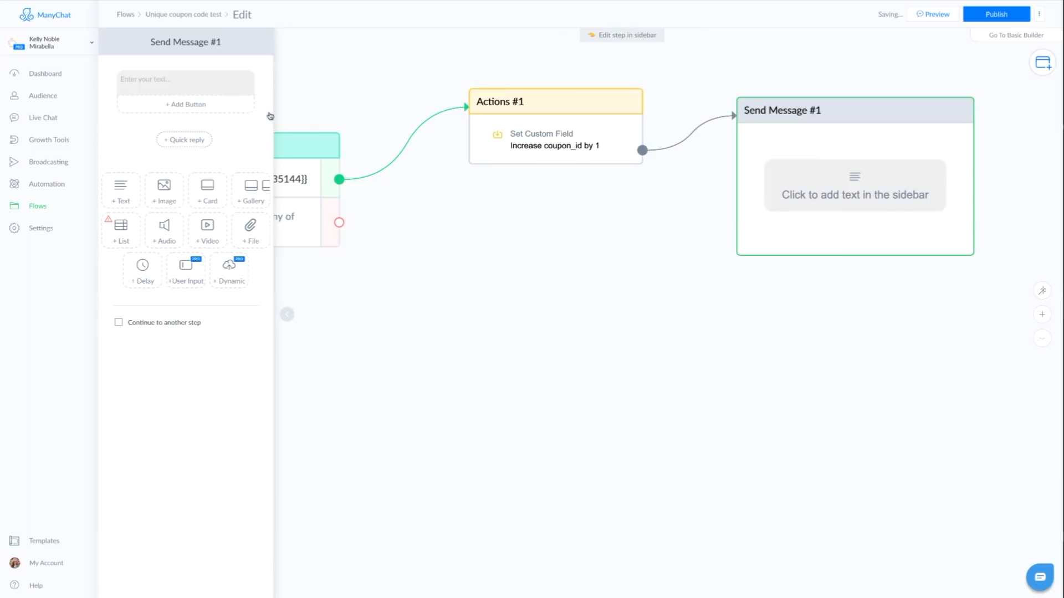
left_click(185, 79)
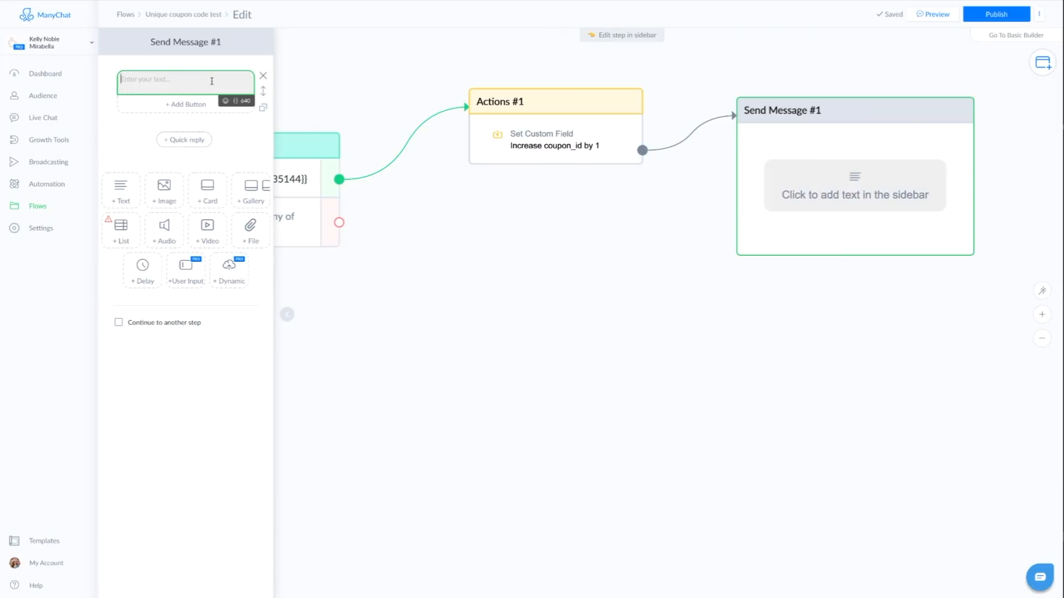
type("Here is your code:")
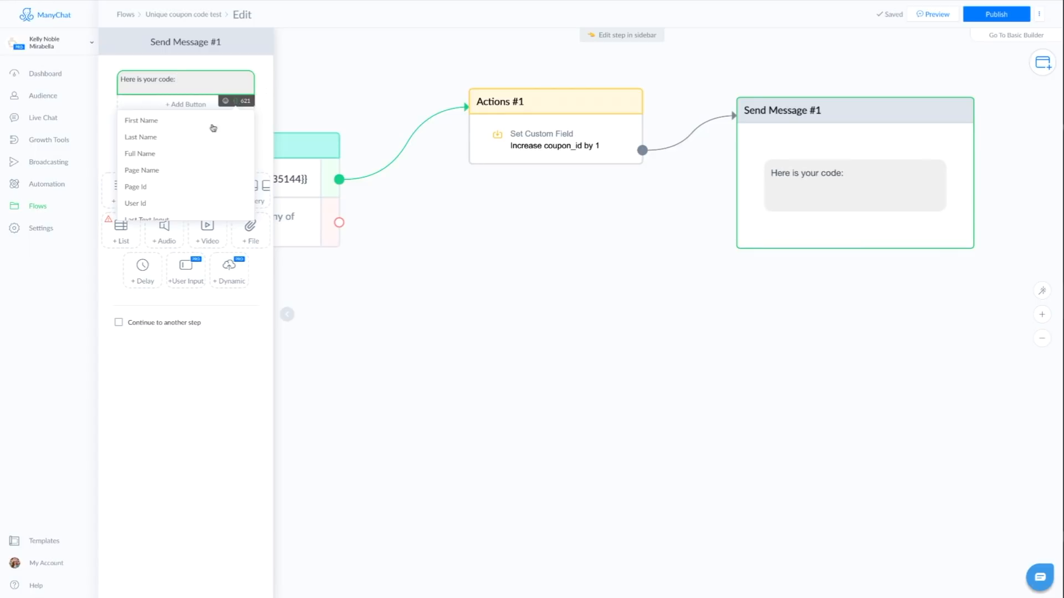
scroll("down", 3)
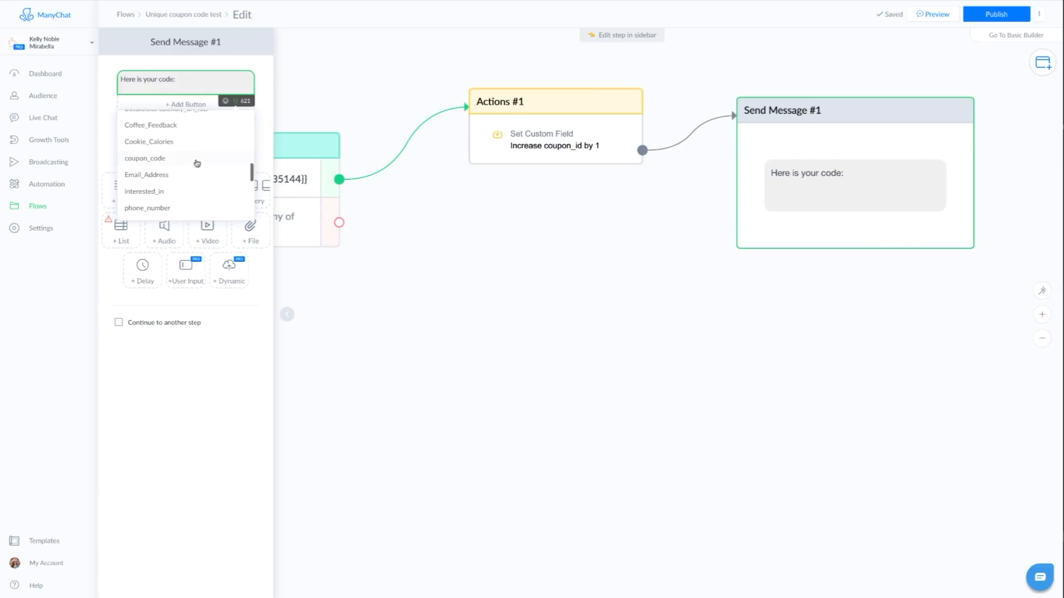
left_click(144, 158)
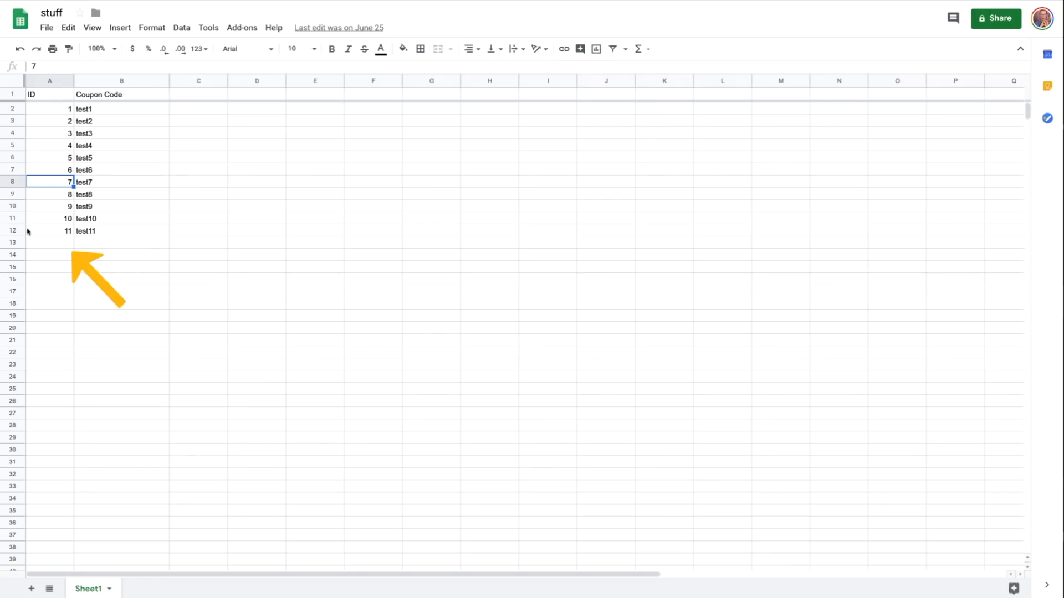
left_click(49, 242)
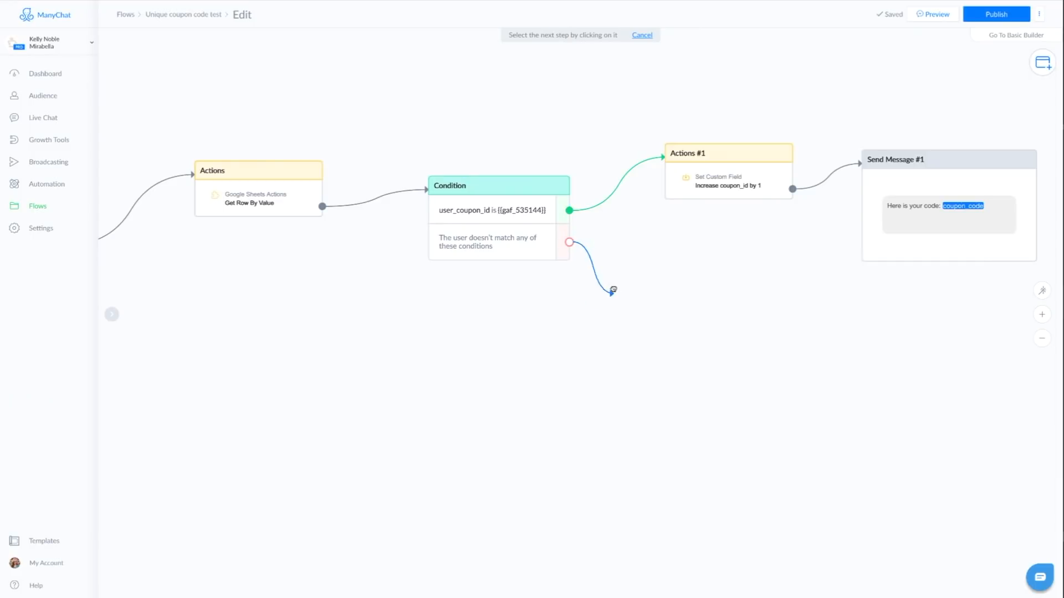
Add a no-match message: 'Sorry there are no more coupon codes left.'.
left_click(611, 290)
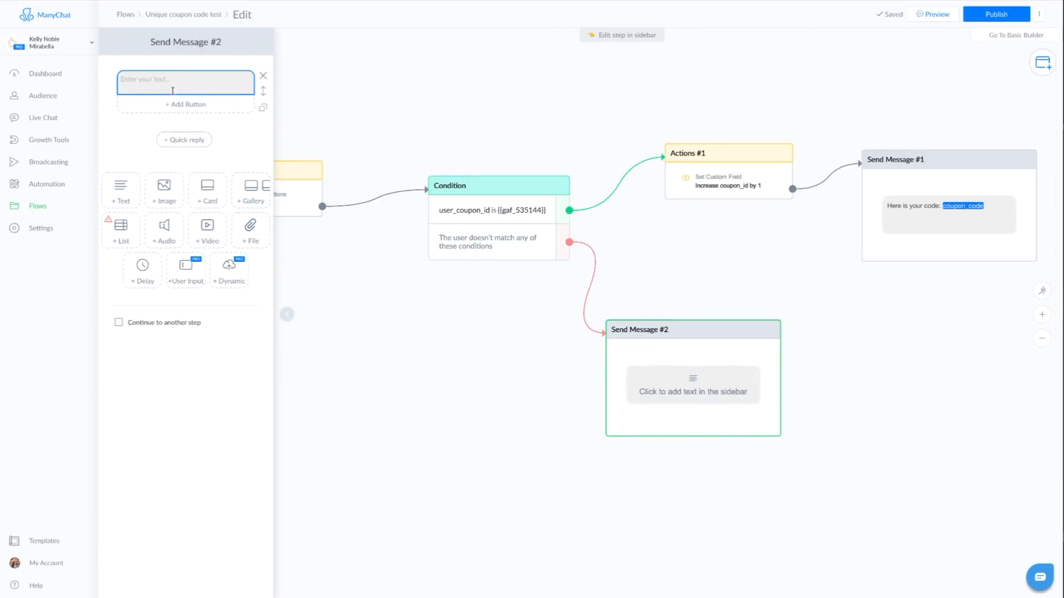
type("Sorry there are no more coupon codes left.")
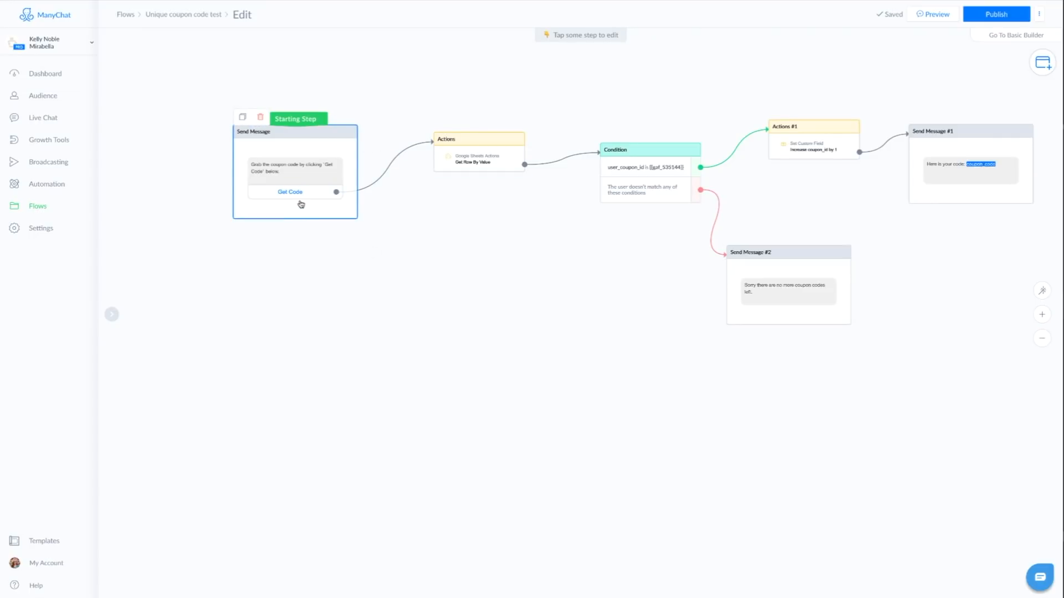
left_click(464, 143)
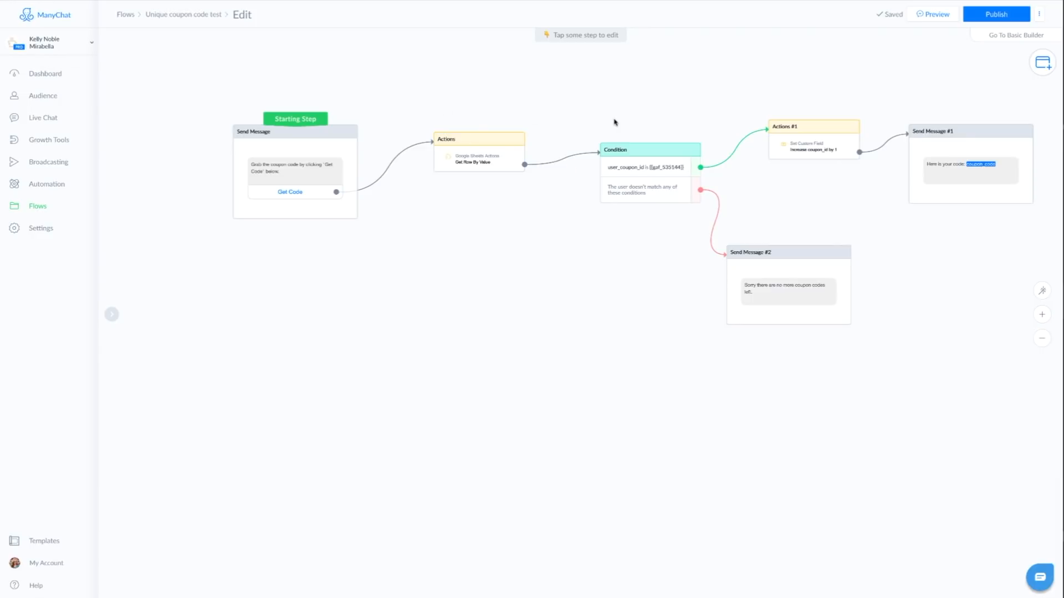
left_click(649, 167)
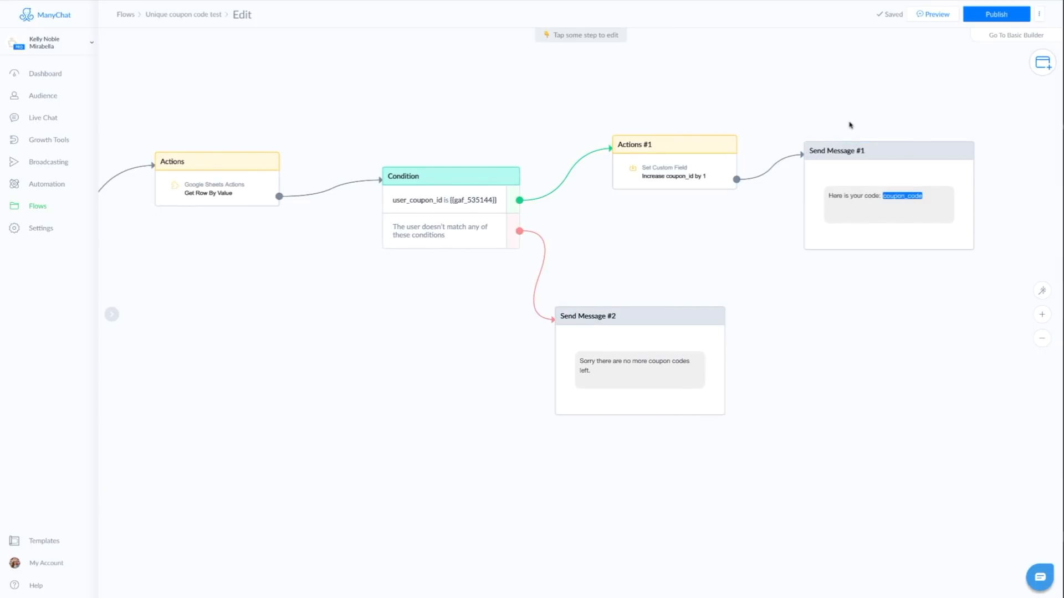
mouse_move(545, 255)
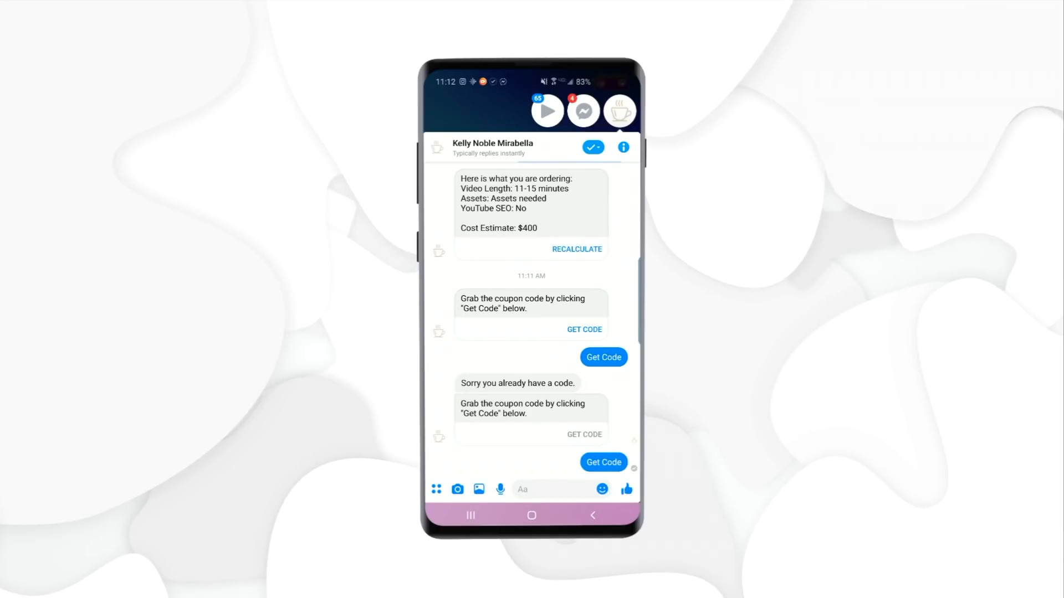
left_click(602, 462)
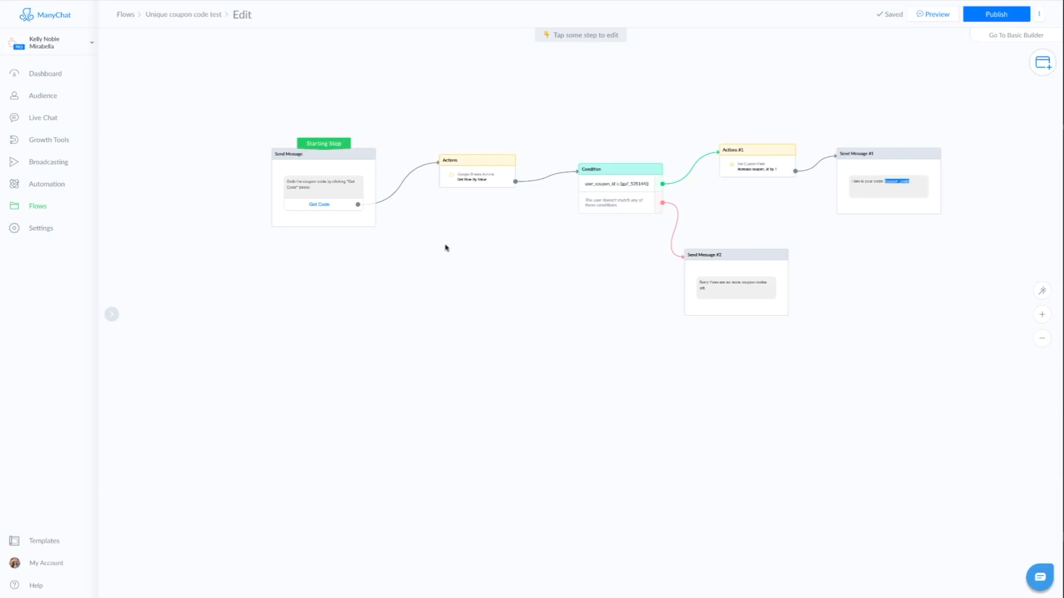
mouse_move(324, 271)
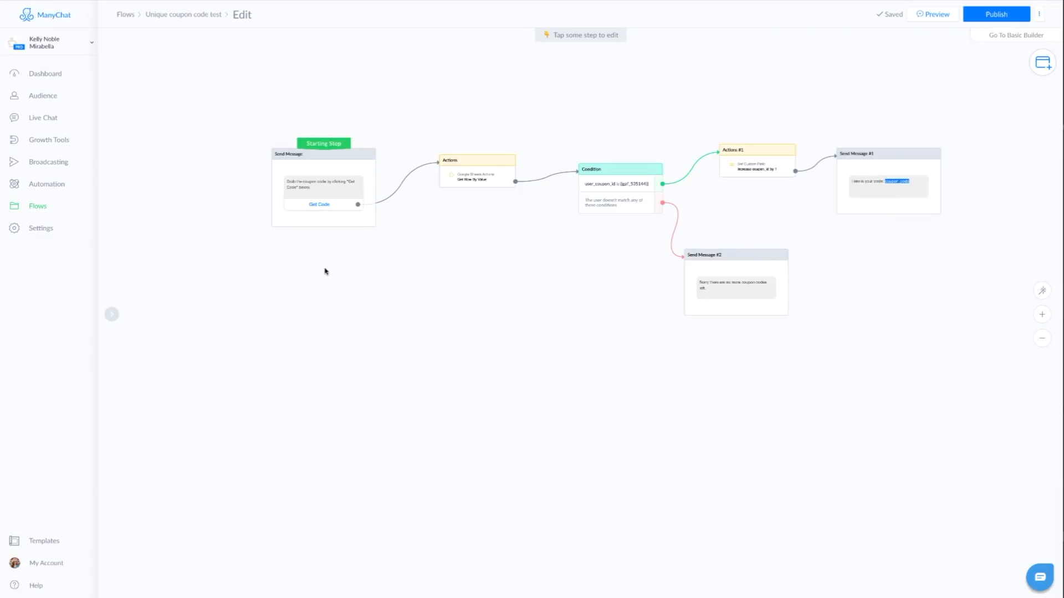
mouse_move(386, 323)
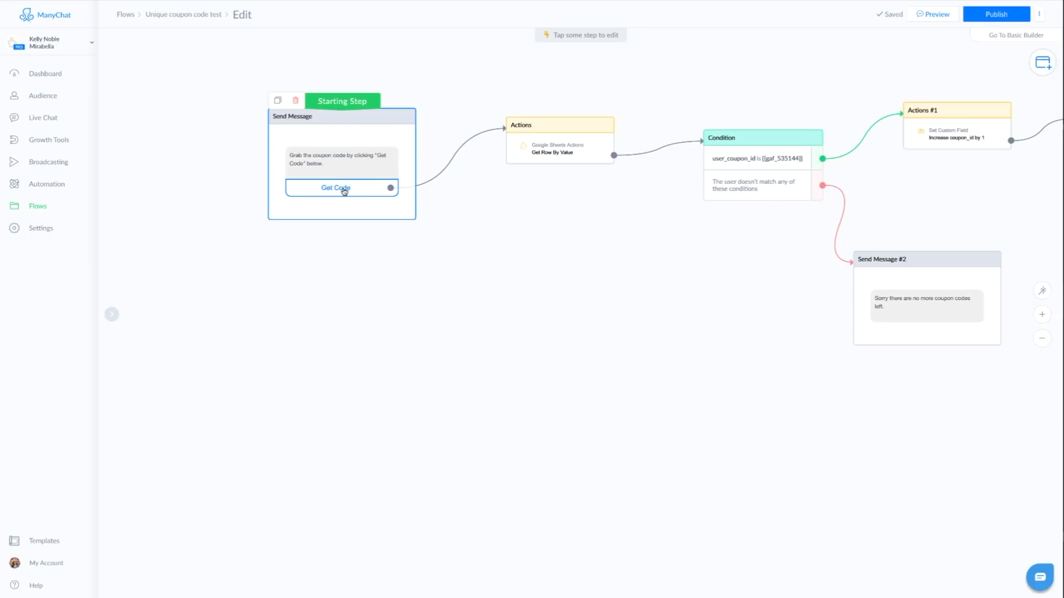
left_click(390, 187)
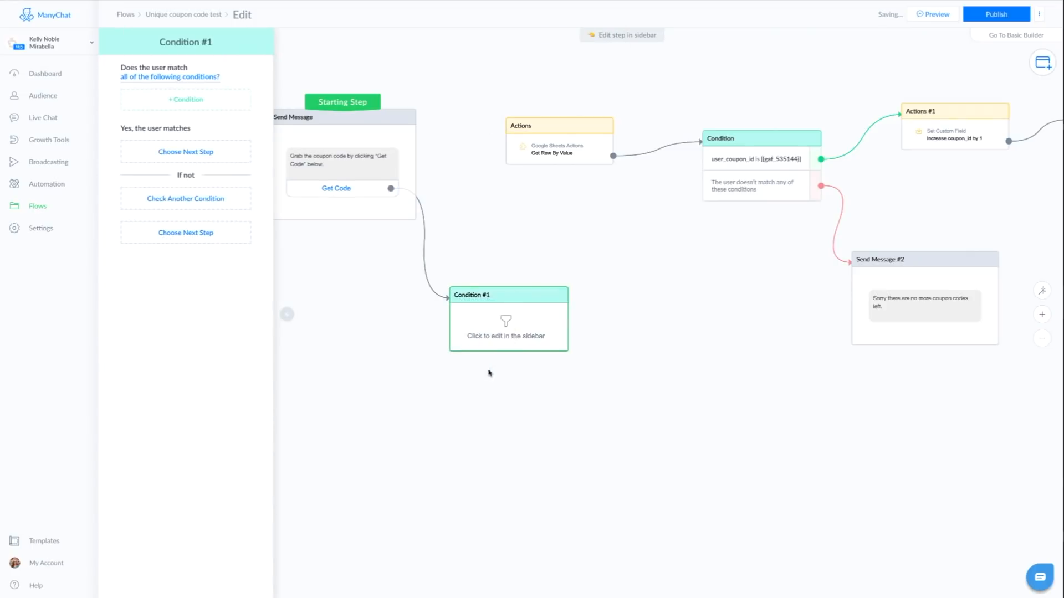
Add a Condition after Get Code requiring coupon_code to have any value.
left_click(185, 99)
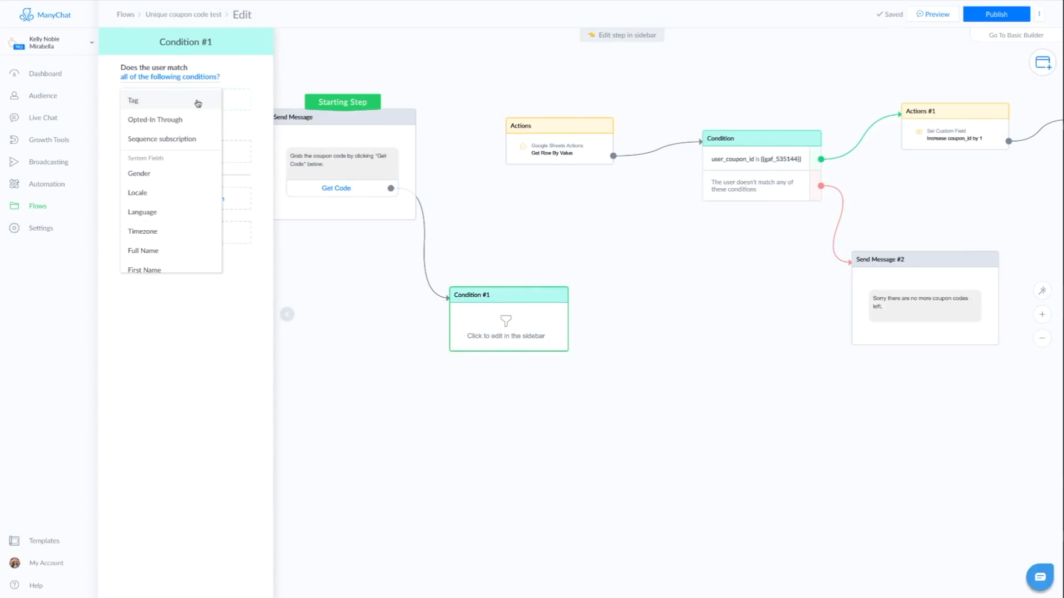
scroll("down", 3)
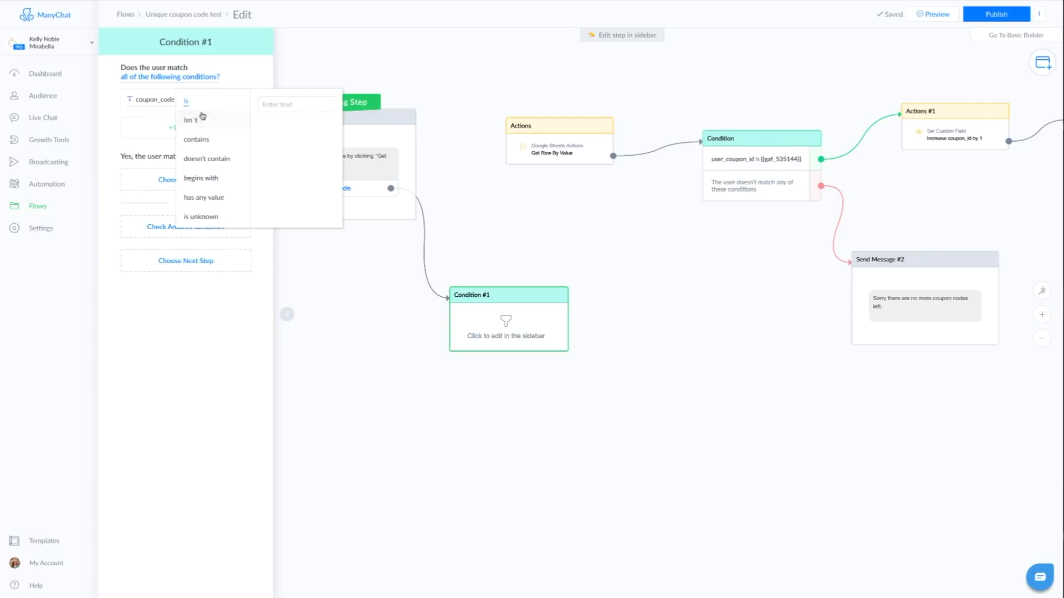
left_click(203, 197)
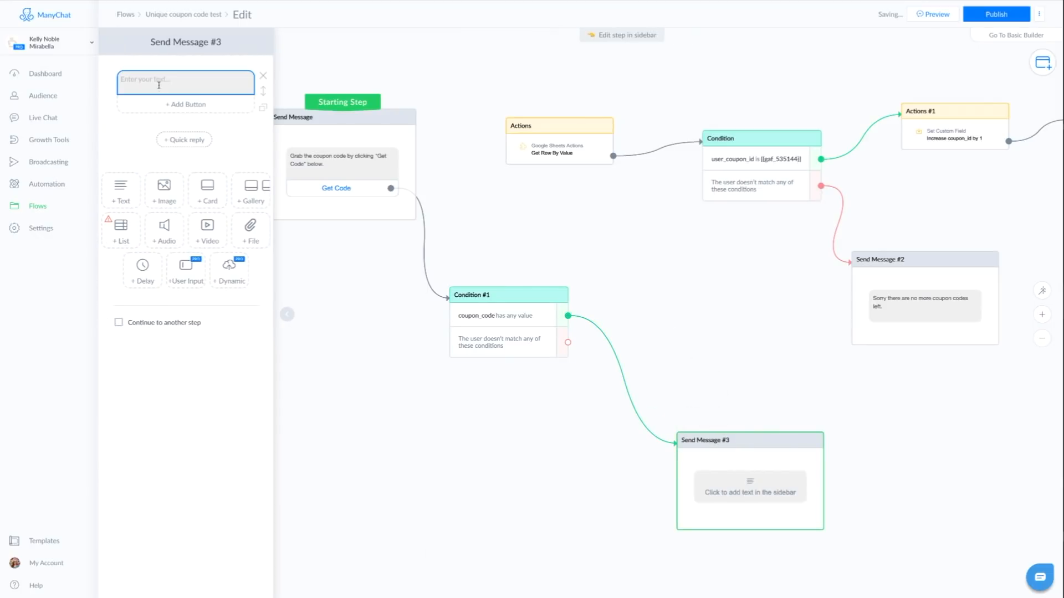
Reply 'Sorry you already have a code.' on match; route non-matching users to the sheet lookup.
type("Sorry you already have a code.")
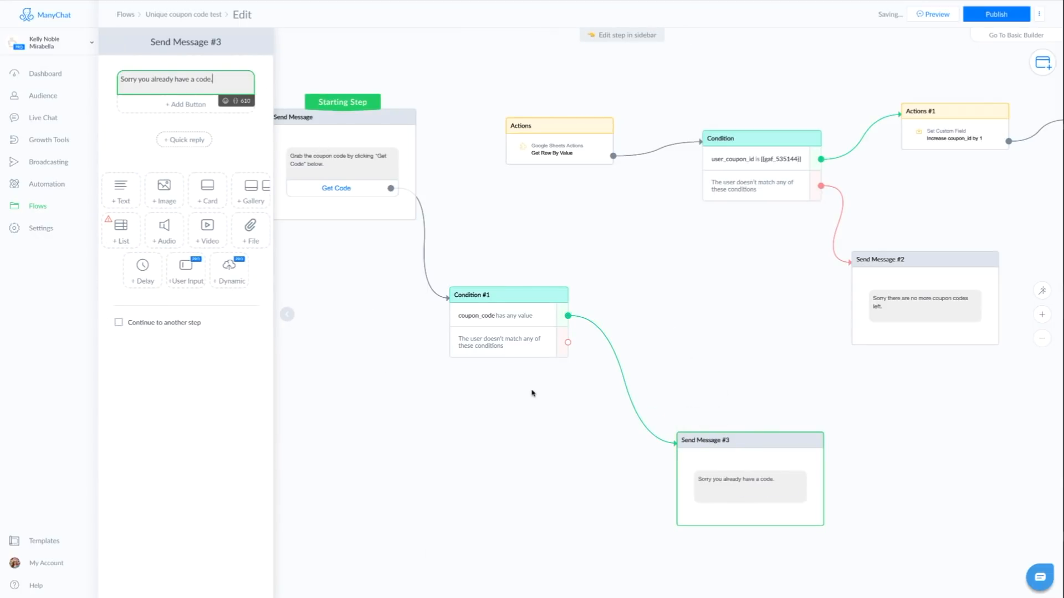
left_click(531, 394)
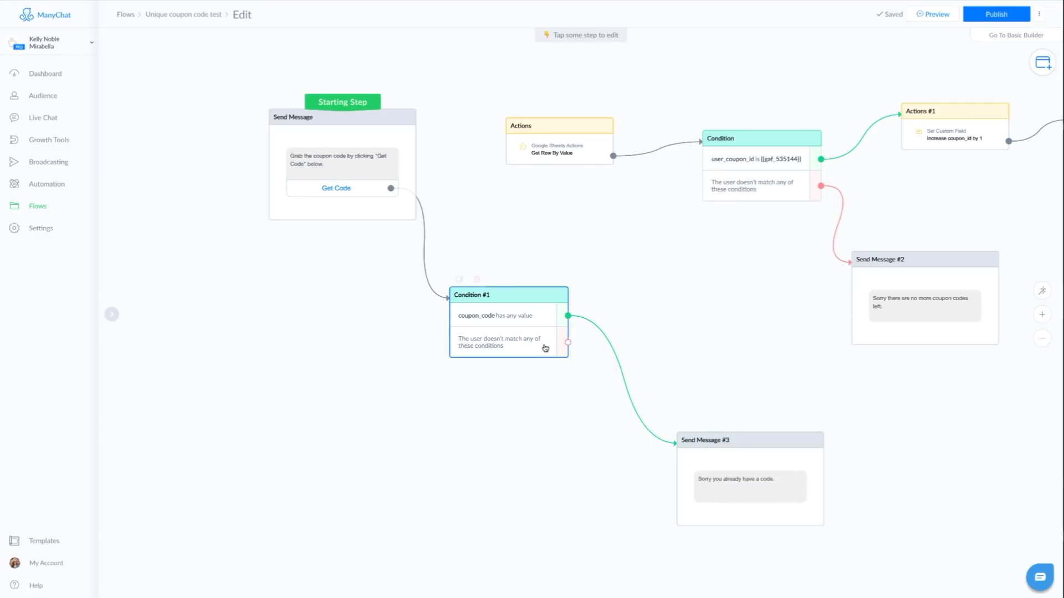
left_click(567, 342)
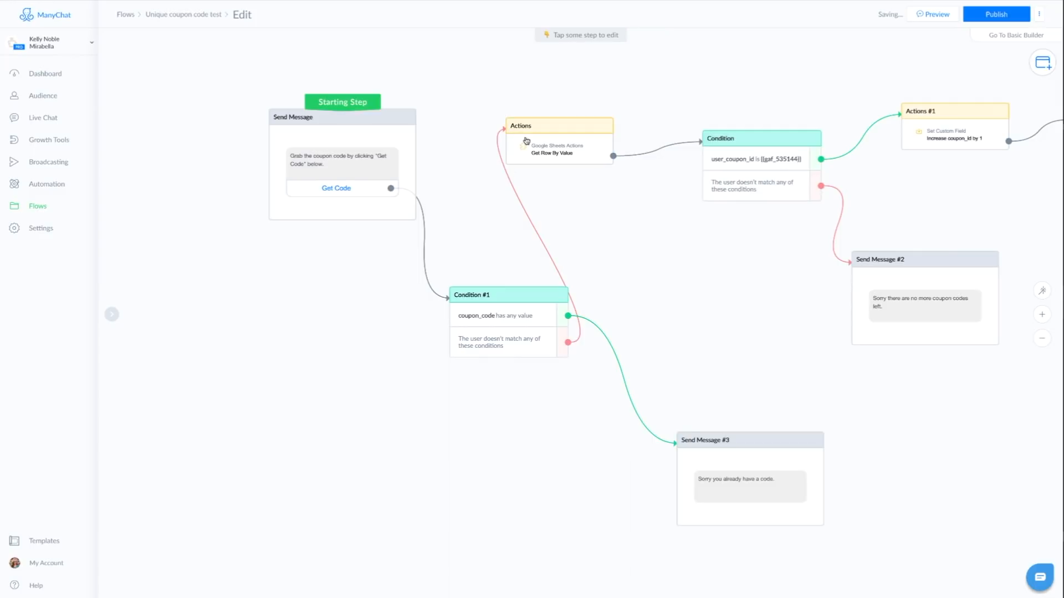
mouse_move(979, 170)
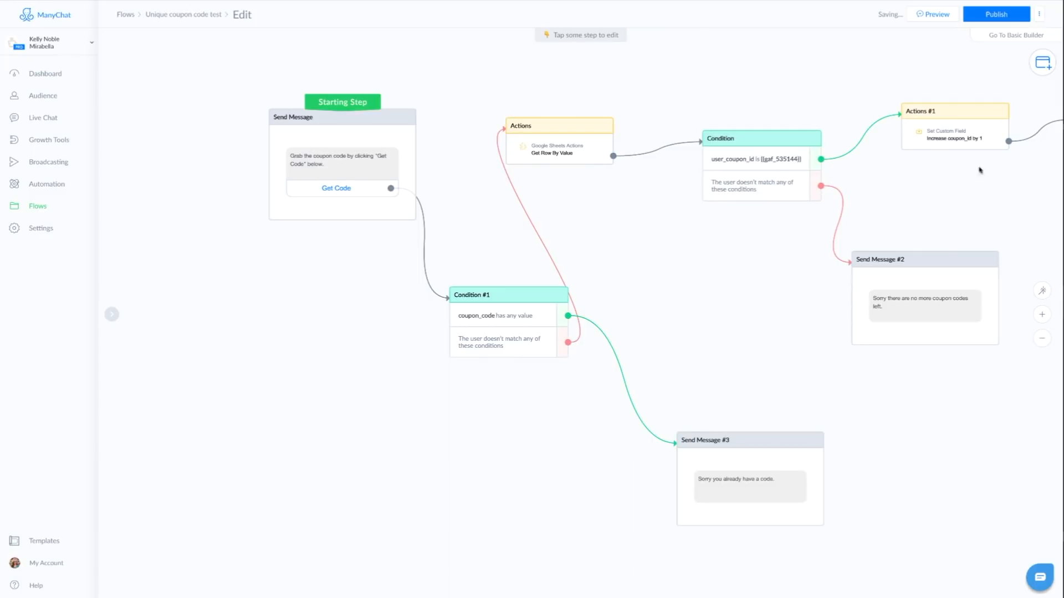